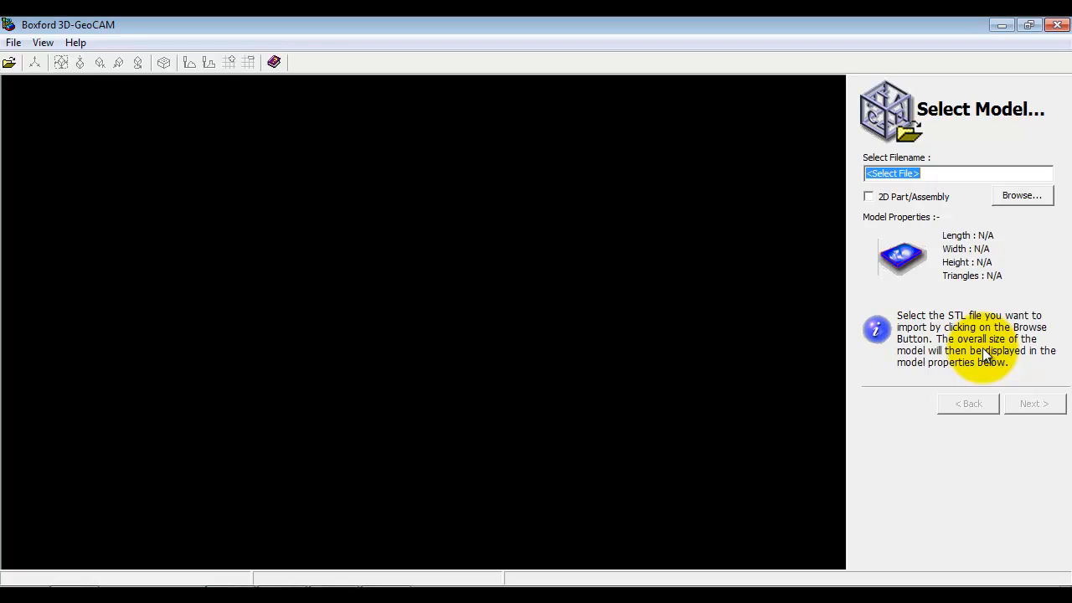
pyautogui.moveTo(1000, 235)
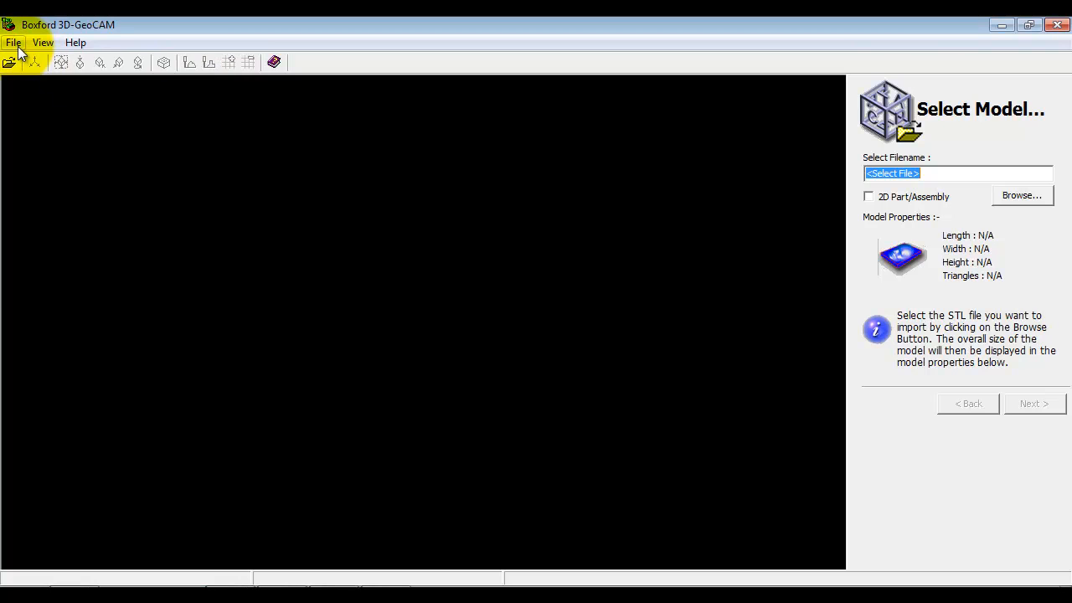
# - Import the car STL model from the File menu's recent files list
pyautogui.click(13, 41)
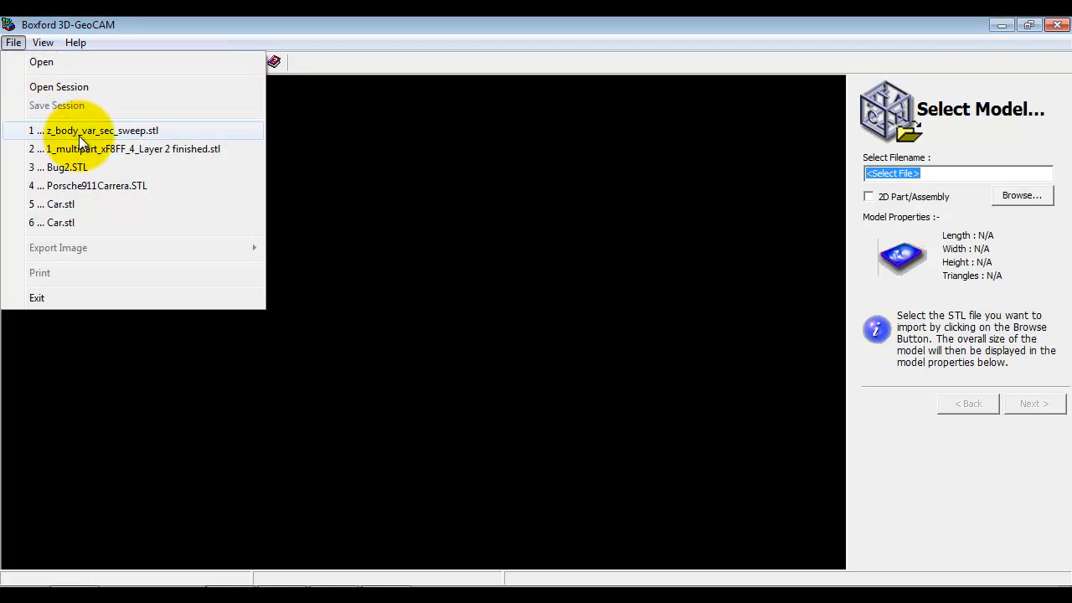
pyautogui.click(100, 130)
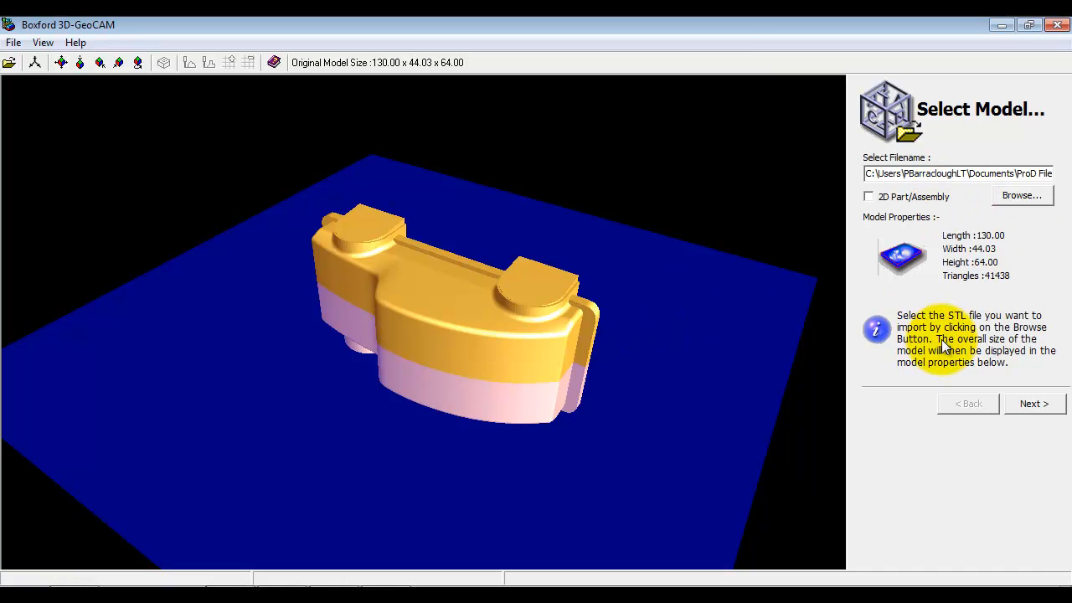
# - Keep cut plane B and choose HARD WOOD as the 150 × 80 × 50 stock
pyautogui.click(1033, 402)
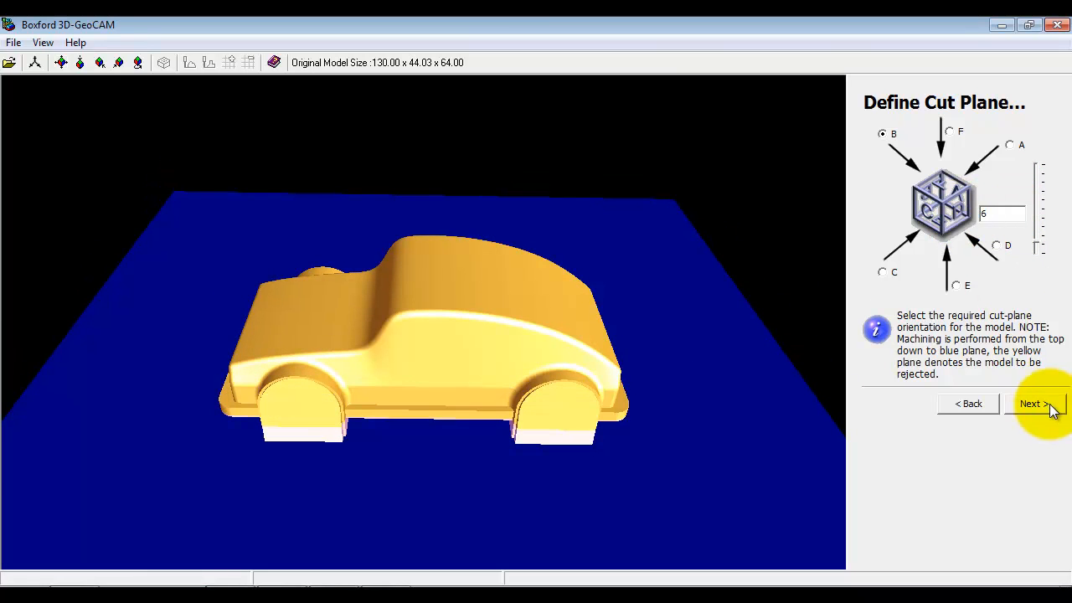
pyautogui.click(1035, 403)
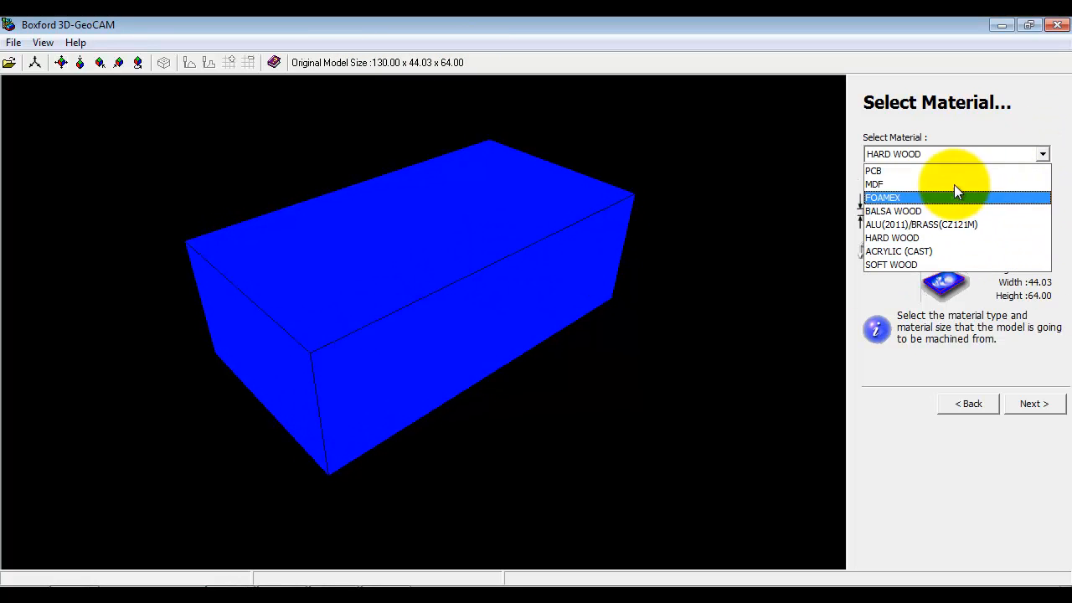
pyautogui.moveTo(917, 242)
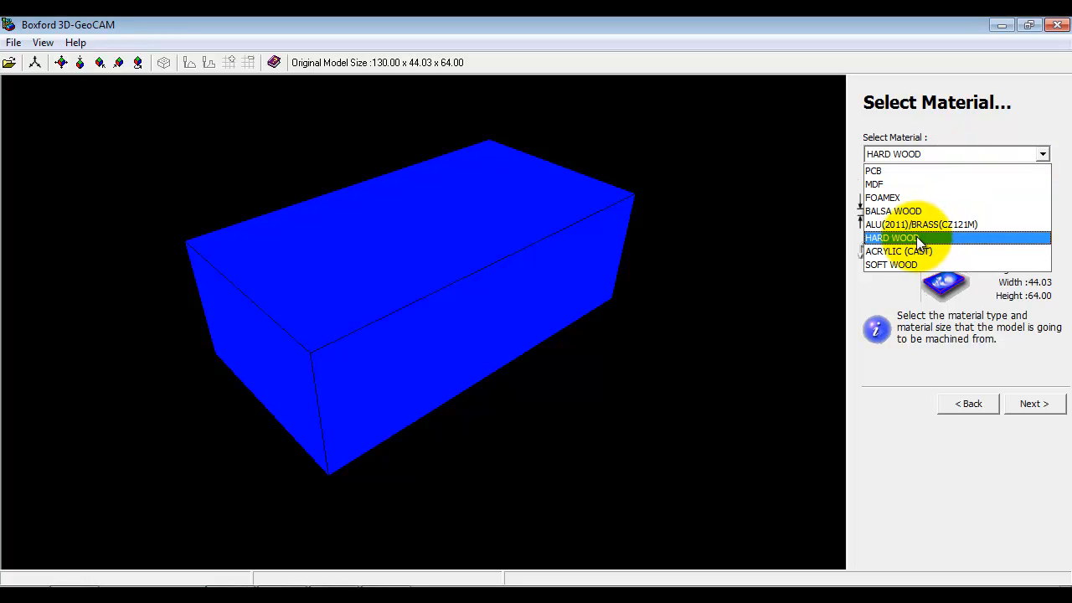
pyautogui.click(891, 237)
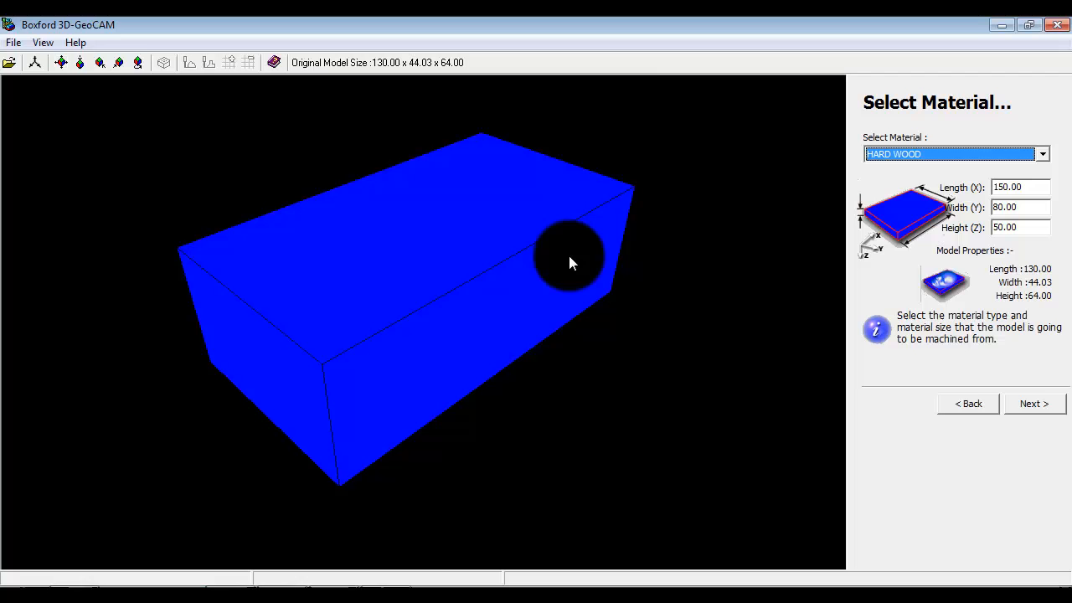
# - Untick Fit To Material so the car stays 130 × 62.79 × 38.03, fitted to centre
pyautogui.click(1034, 403)
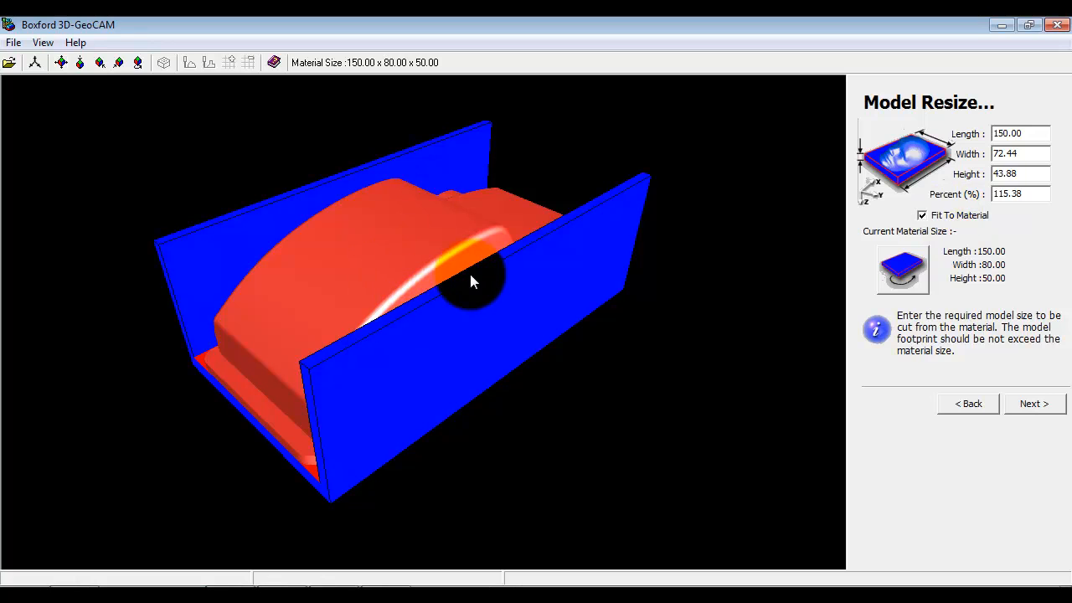
pyautogui.click(1020, 194)
pyautogui.write('100')
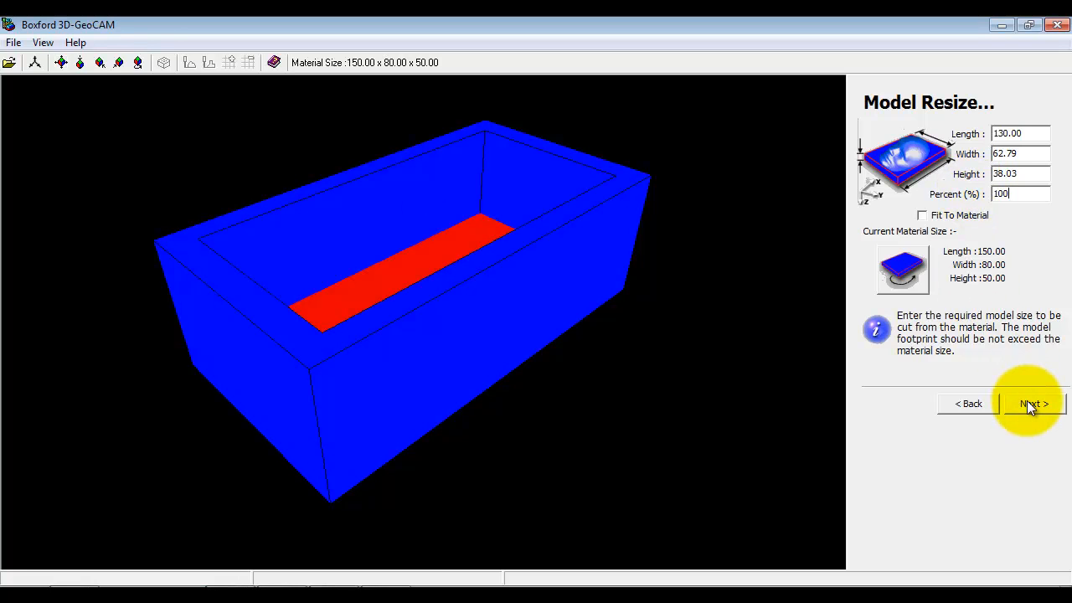
pyautogui.click(1032, 404)
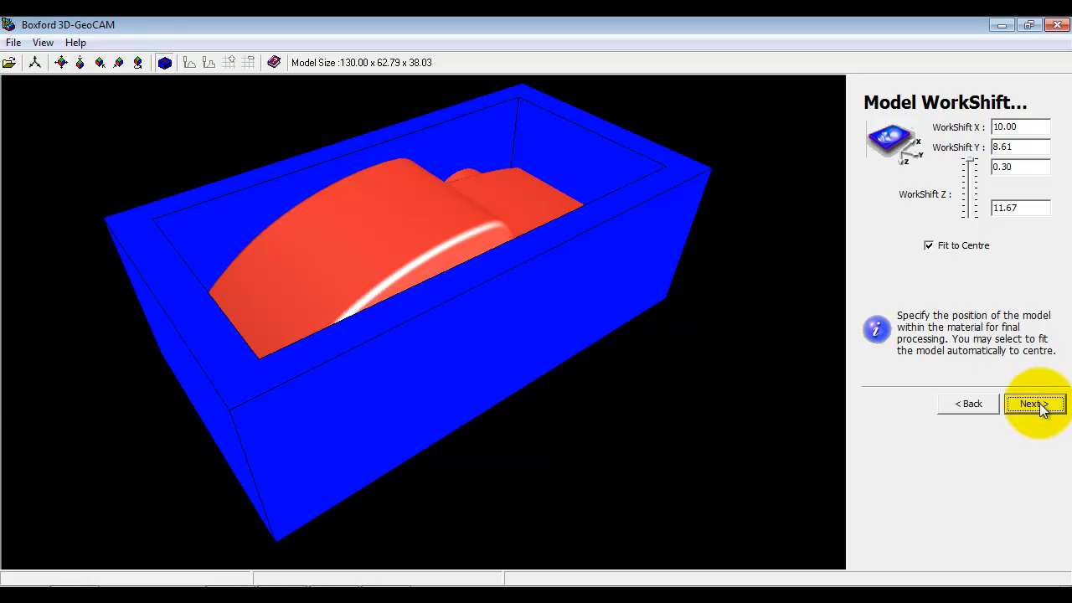
pyautogui.click(1035, 404)
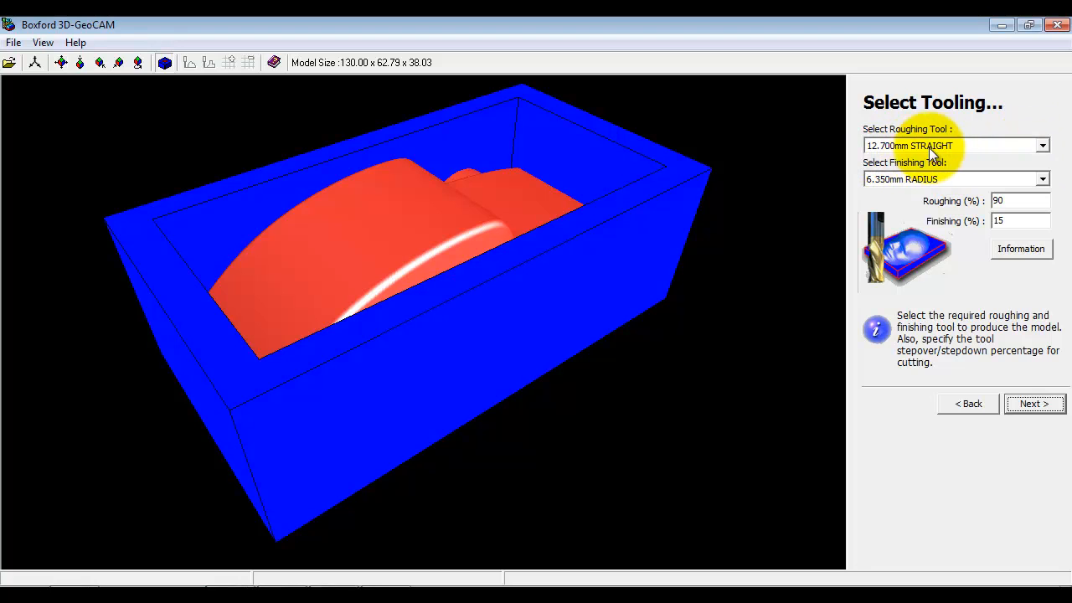
pyautogui.moveTo(932, 192)
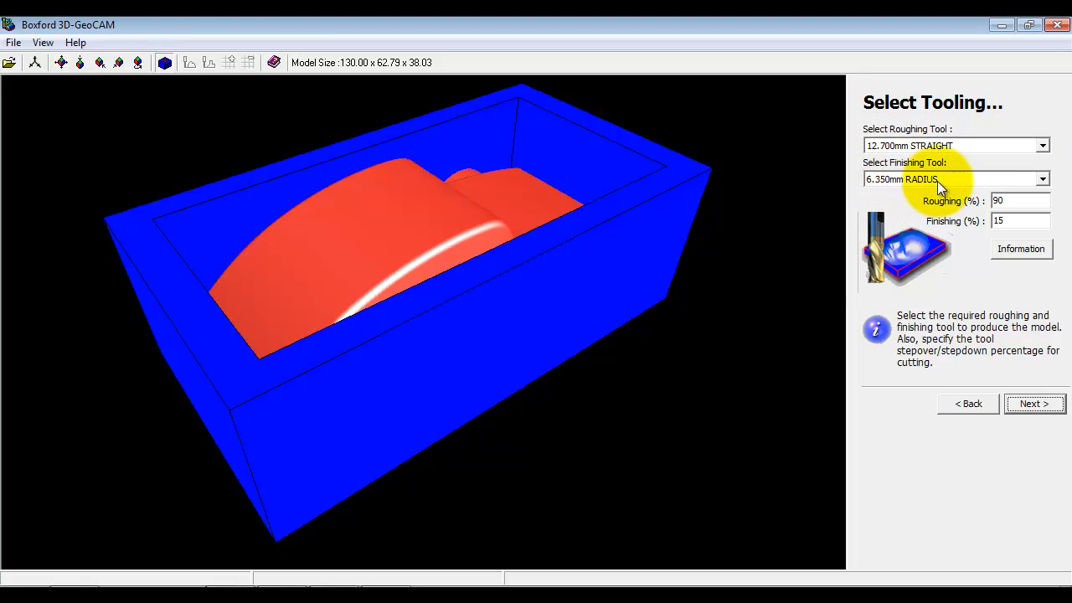
# - Accept default tools, allowances, footprint, offset waterline roughing and raster profile finishing
pyautogui.click(1035, 403)
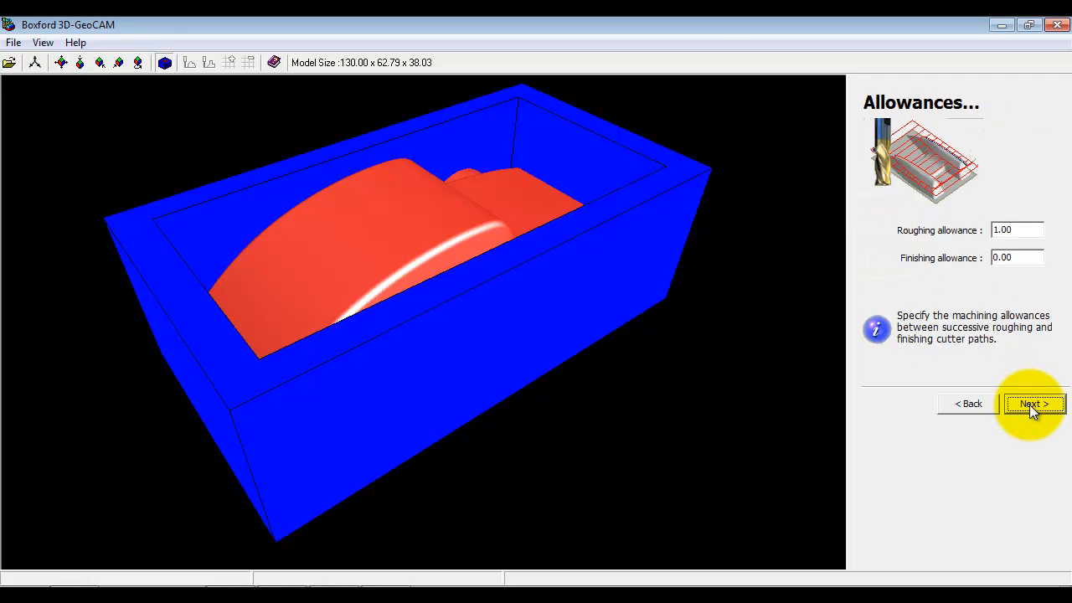
pyautogui.click(1034, 404)
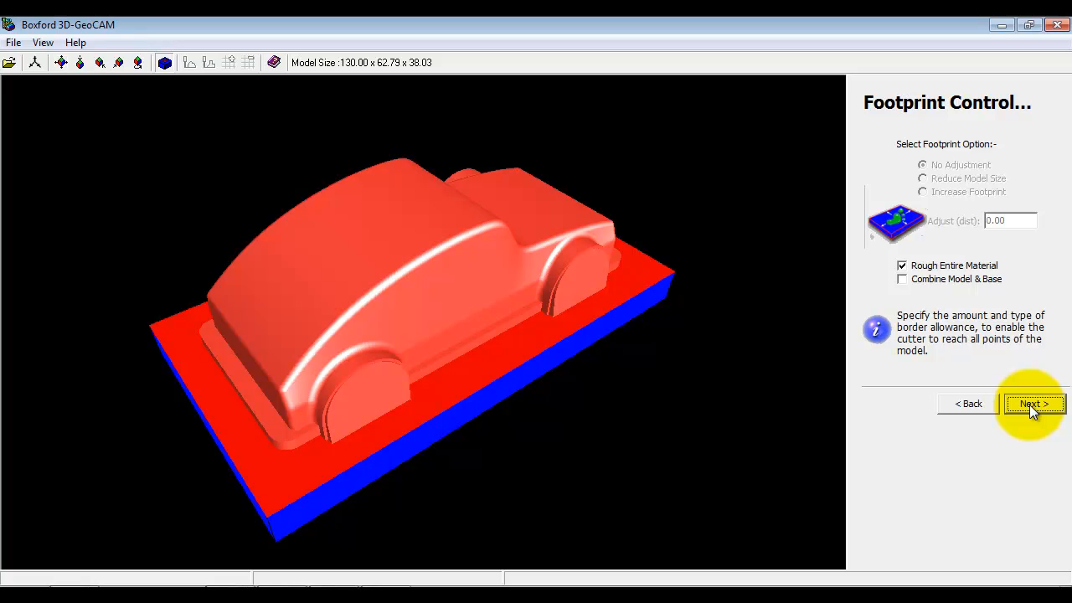
pyautogui.click(1034, 404)
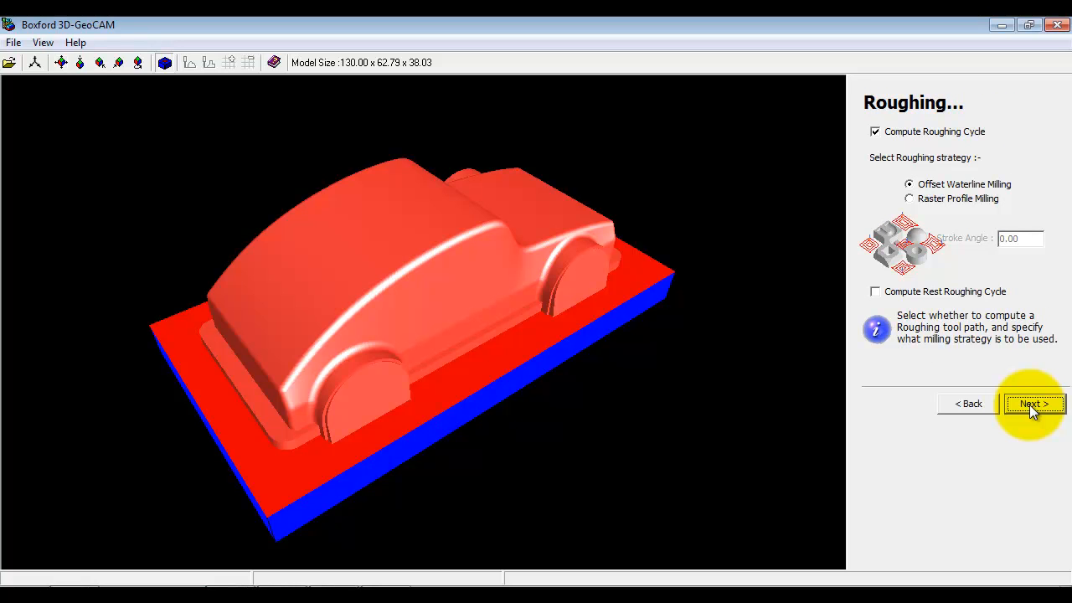
pyautogui.moveTo(957, 199)
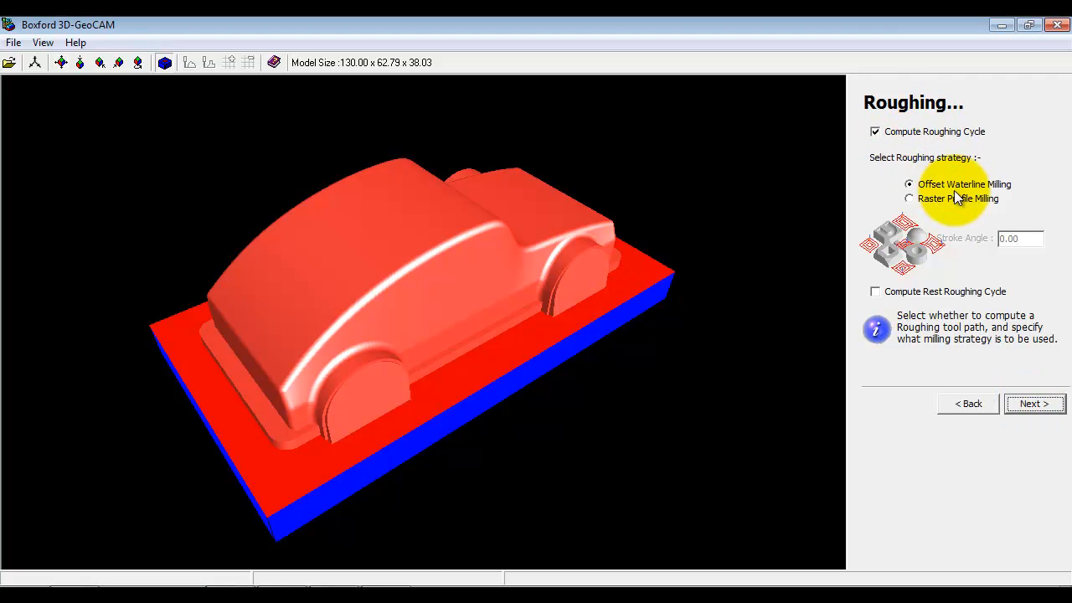
pyautogui.moveTo(976, 189)
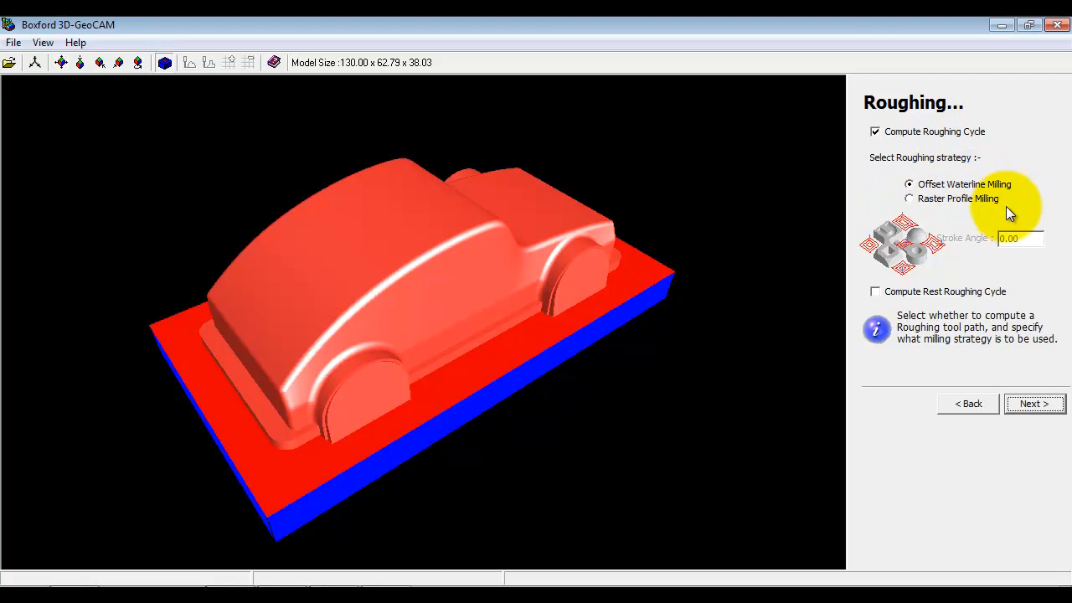
pyautogui.moveTo(1013, 193)
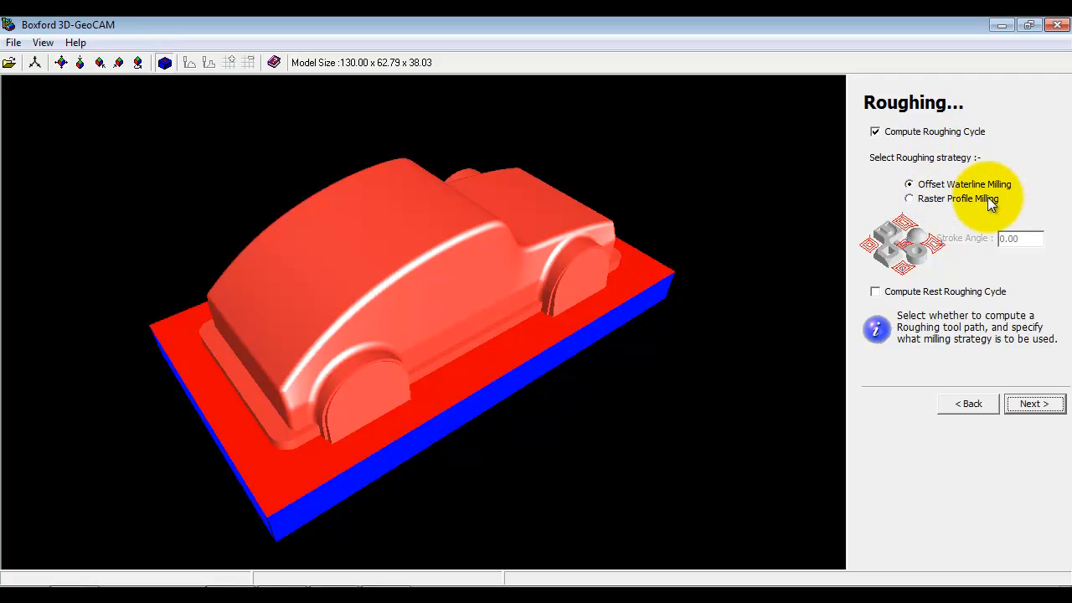
pyautogui.moveTo(988, 375)
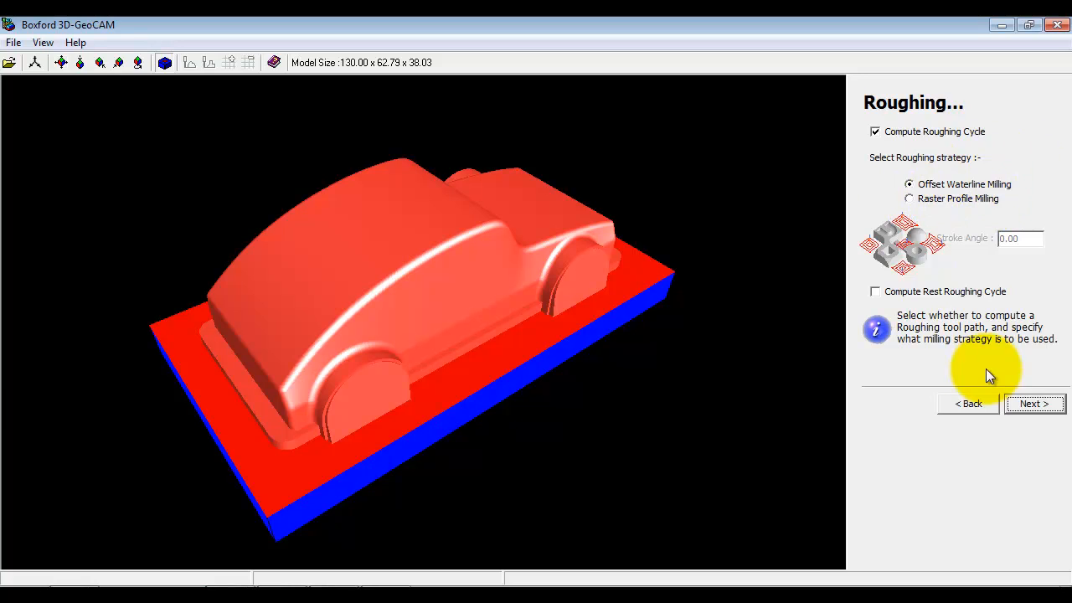
pyautogui.click(1034, 403)
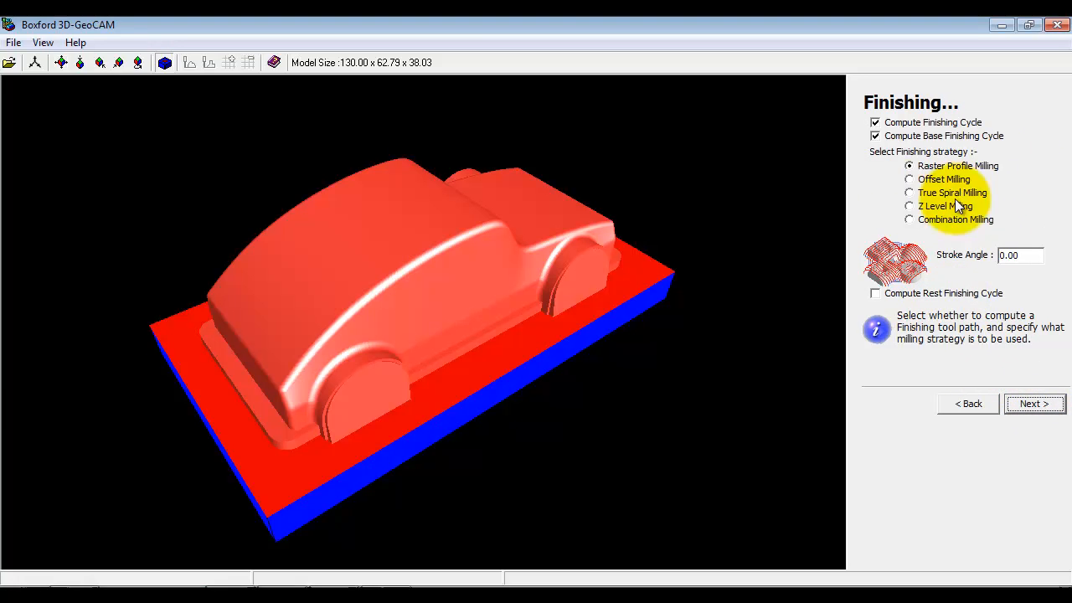
pyautogui.moveTo(967, 226)
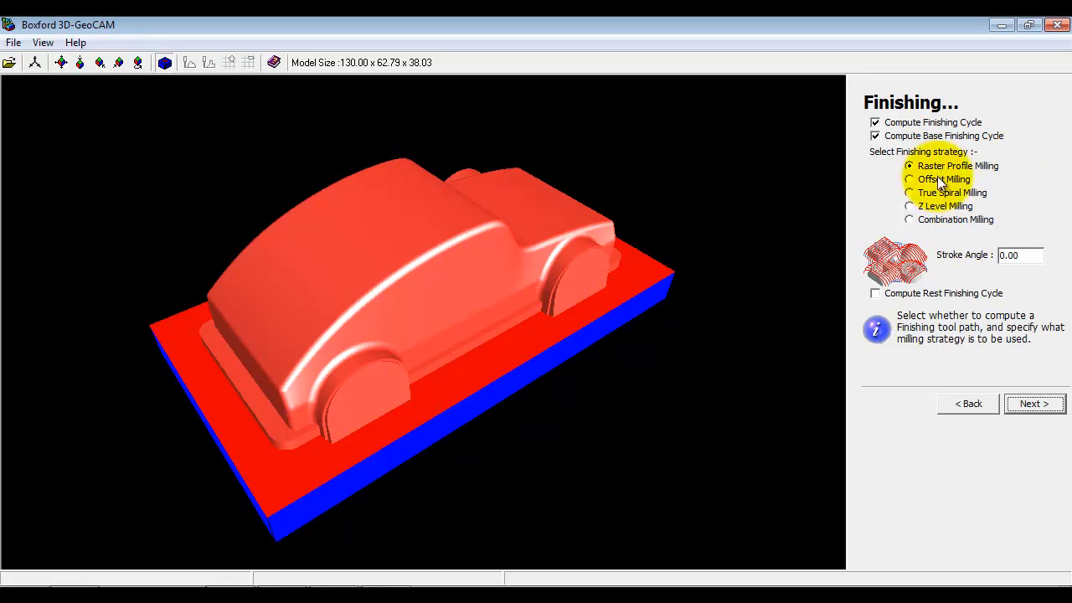
pyautogui.moveTo(988, 210)
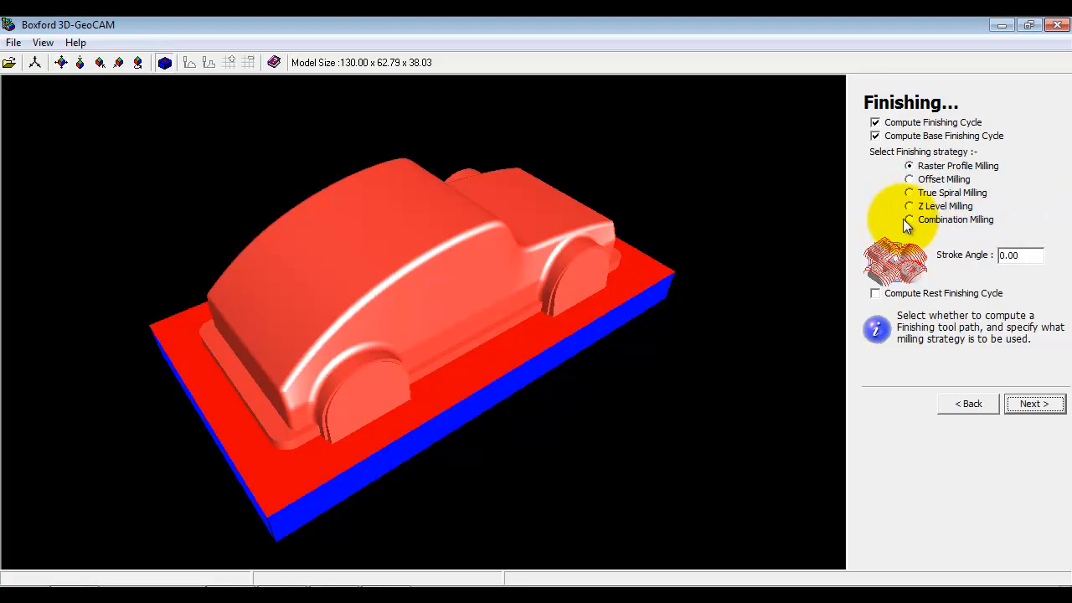
pyautogui.moveTo(1028, 217)
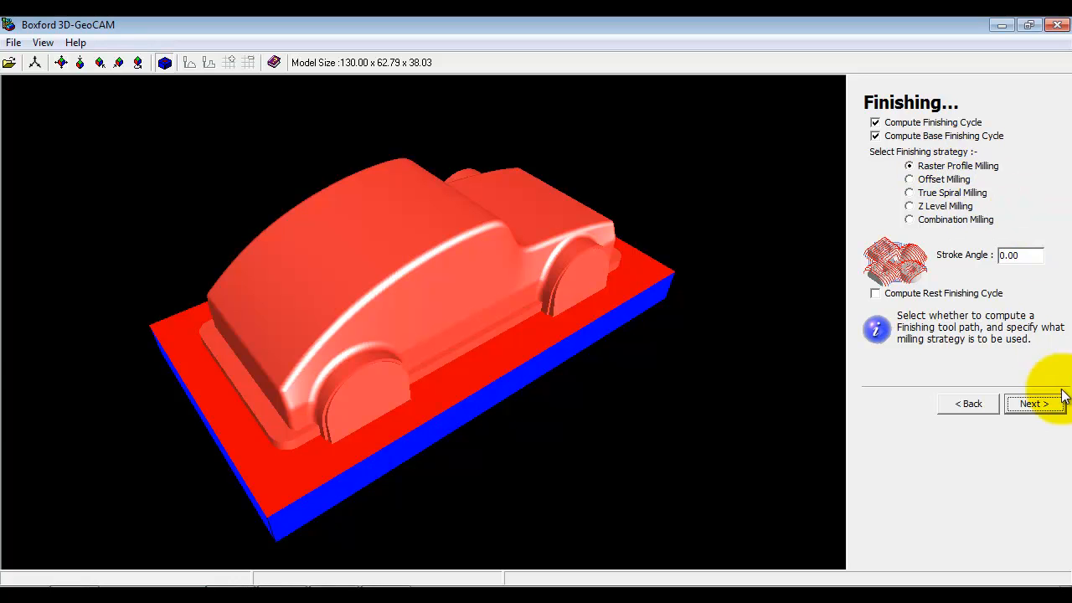
pyautogui.click(1034, 404)
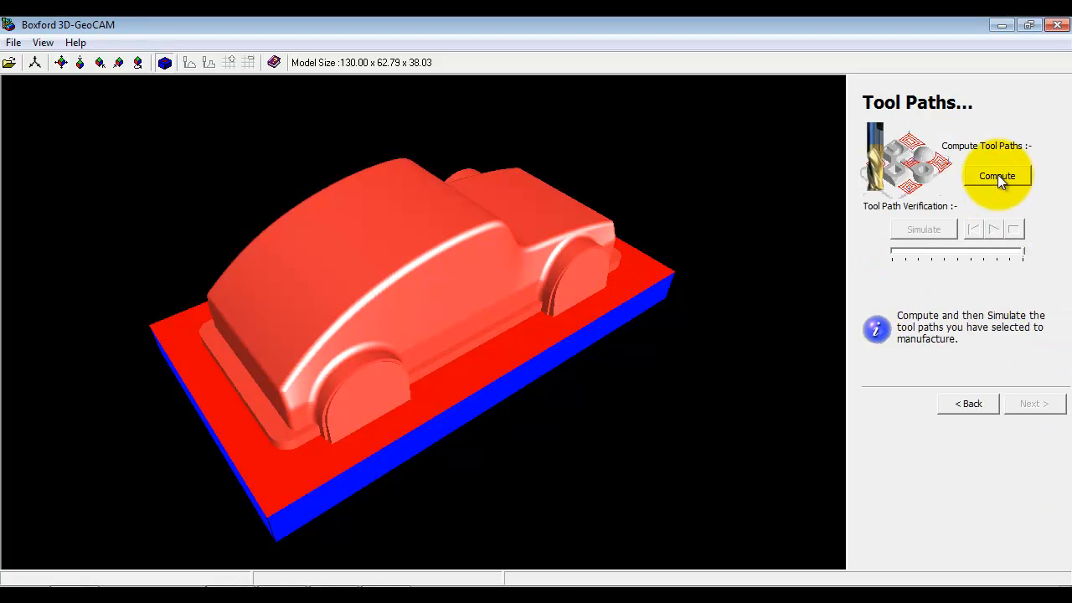
# - Compute and inspect the raster tool paths, then play the simulation at adjusted speed
pyautogui.click(996, 176)
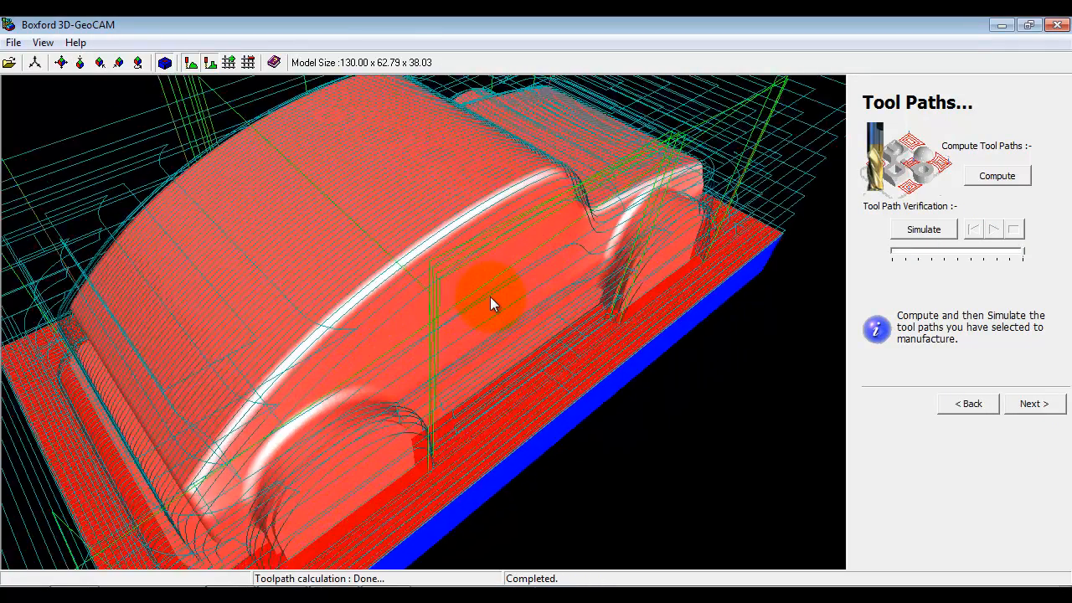
pyautogui.moveTo(490, 302); pyautogui.dragTo(481, 245)
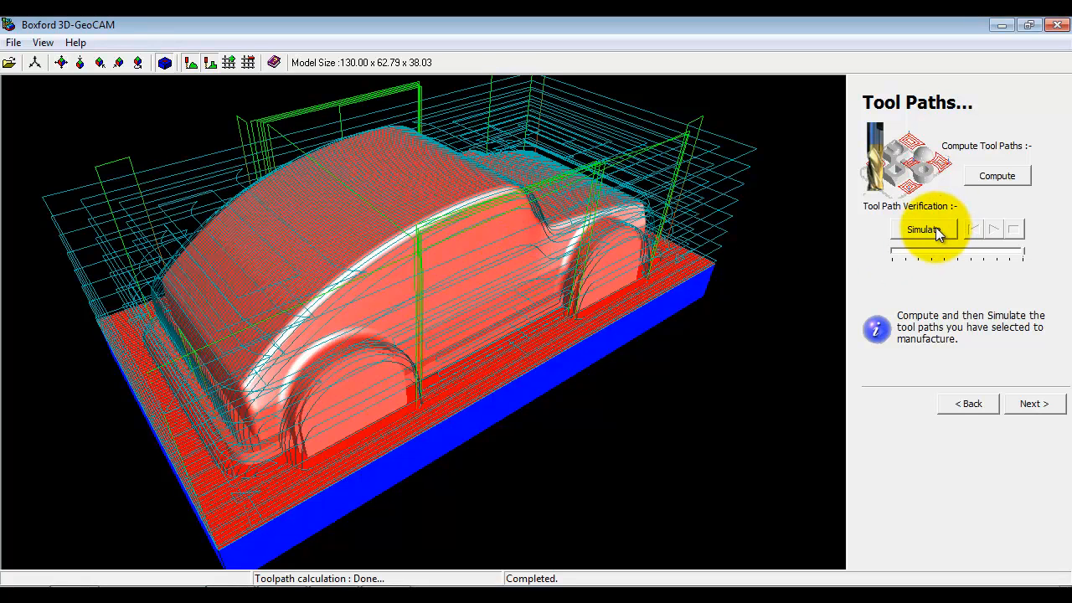
pyautogui.click(923, 230)
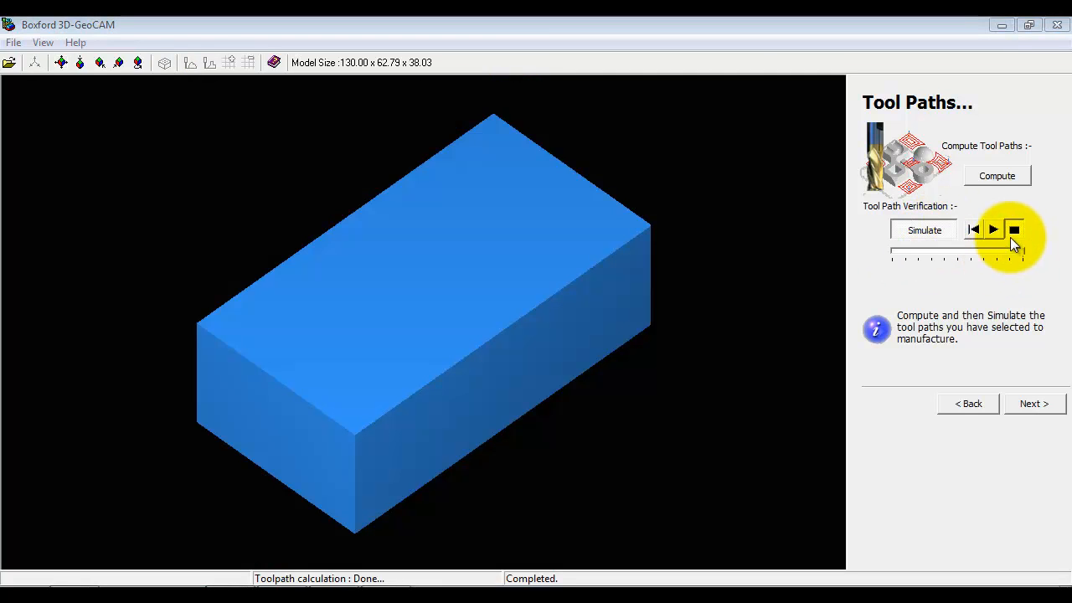
pyautogui.click(993, 230)
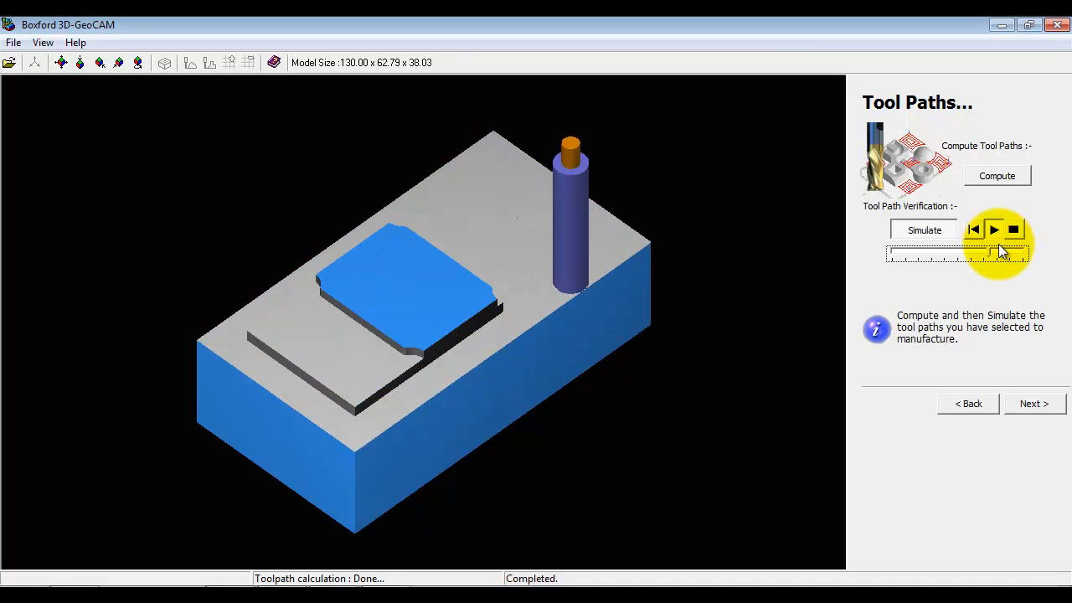
pyautogui.click(994, 229)
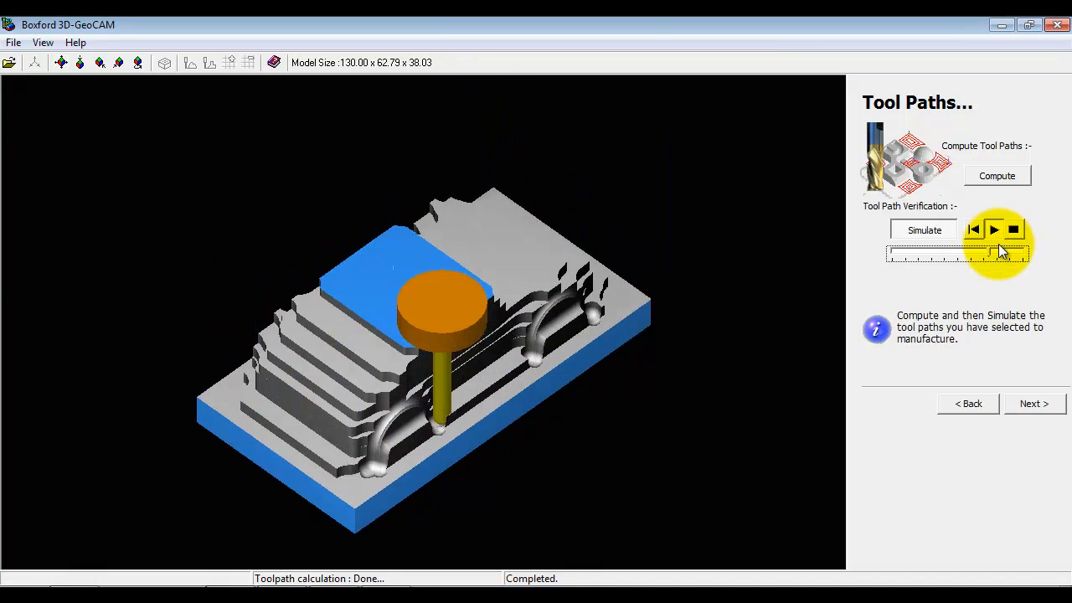
pyautogui.click(993, 230)
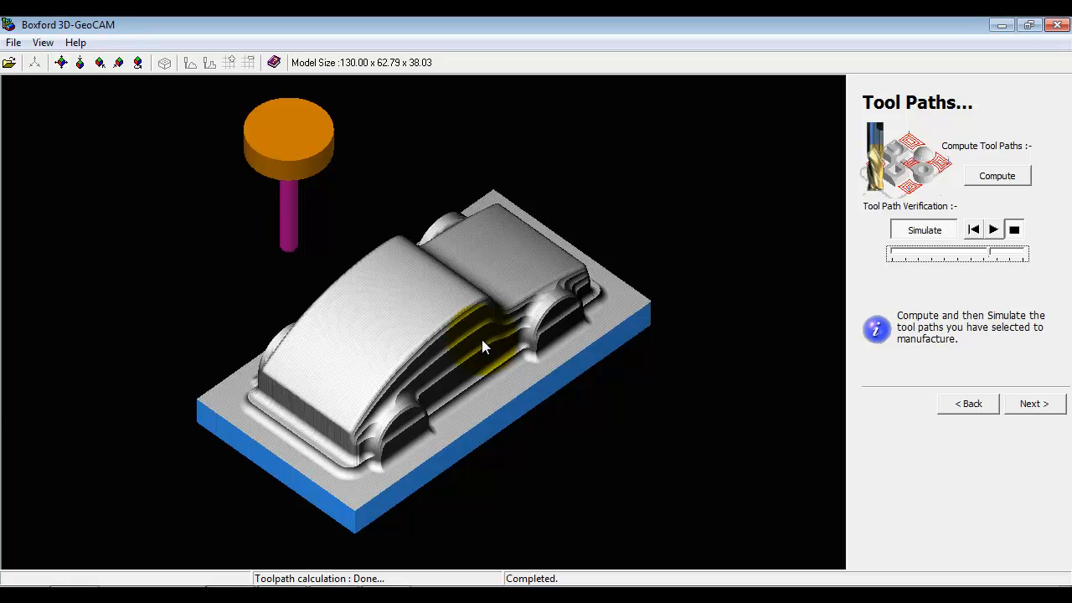
pyautogui.moveTo(480, 346)
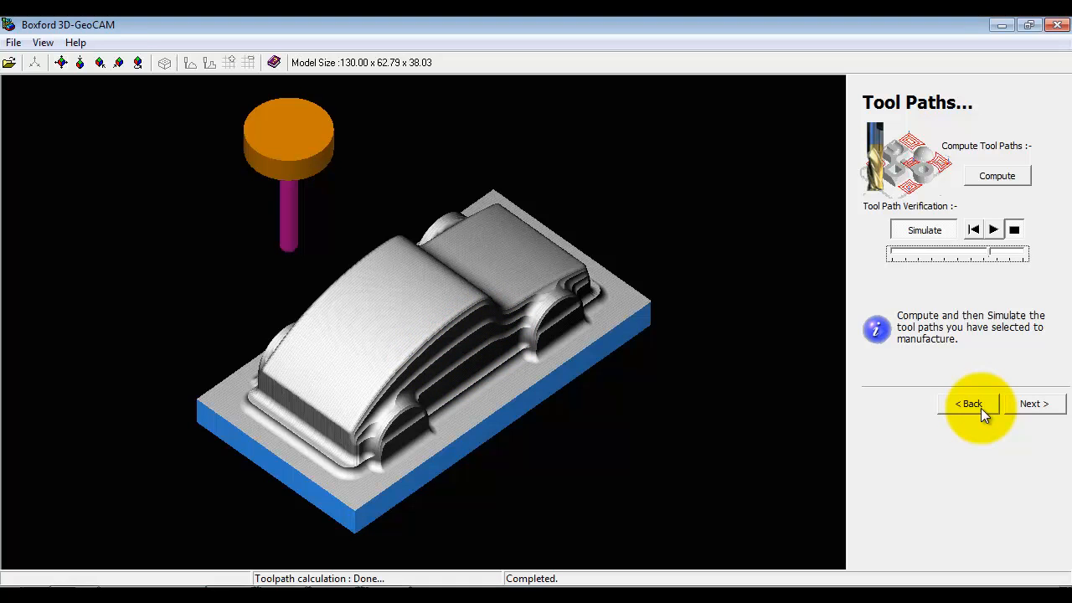
# - Change the finishing strategy to True Spiral Milling and recompute the tool paths
pyautogui.click(968, 403)
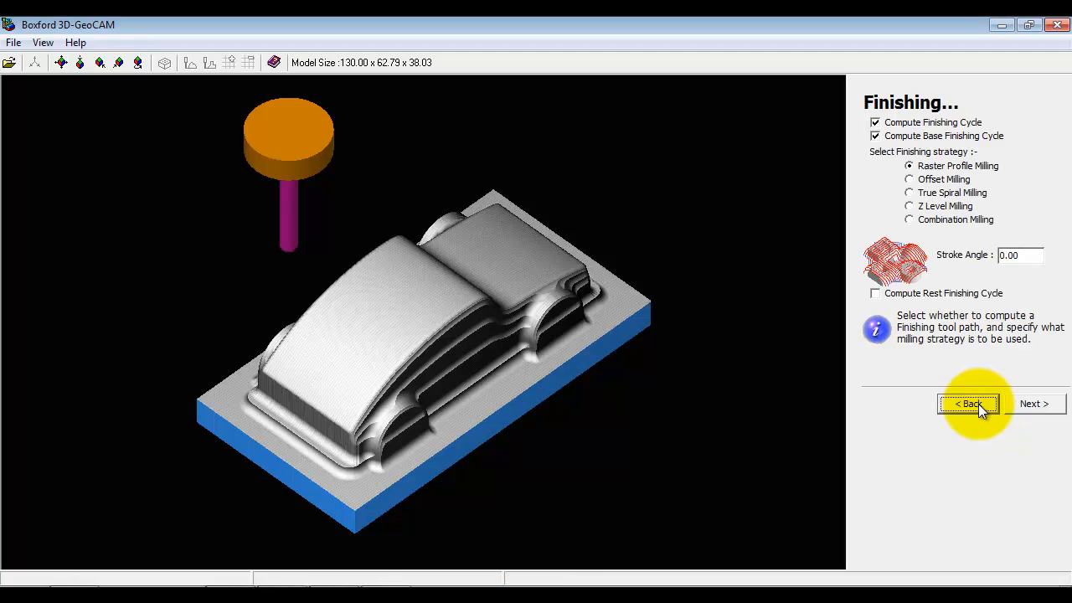
pyautogui.moveTo(895, 166)
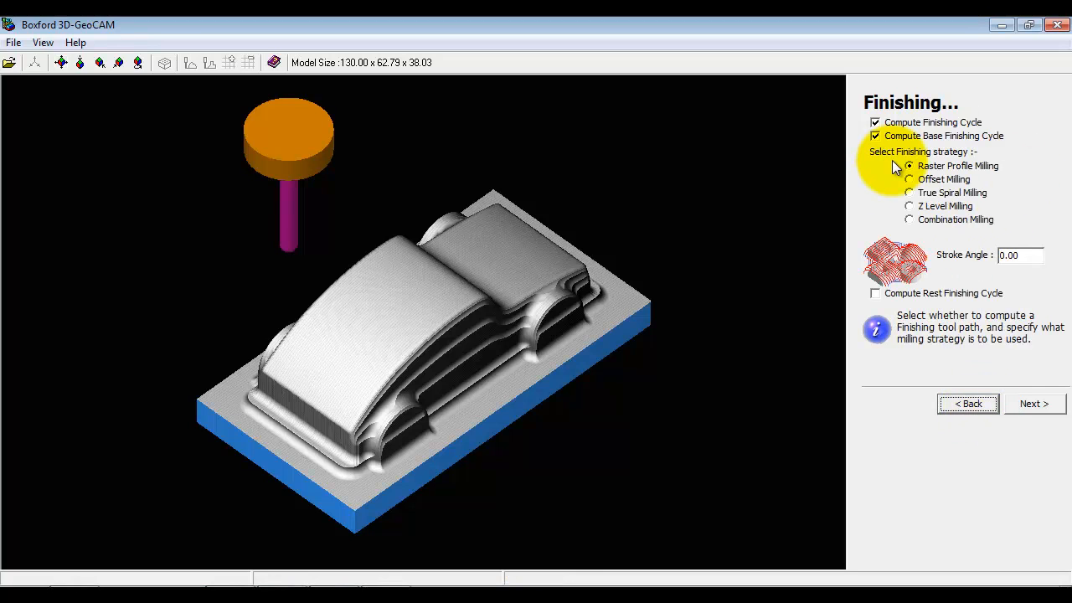
pyautogui.click(909, 193)
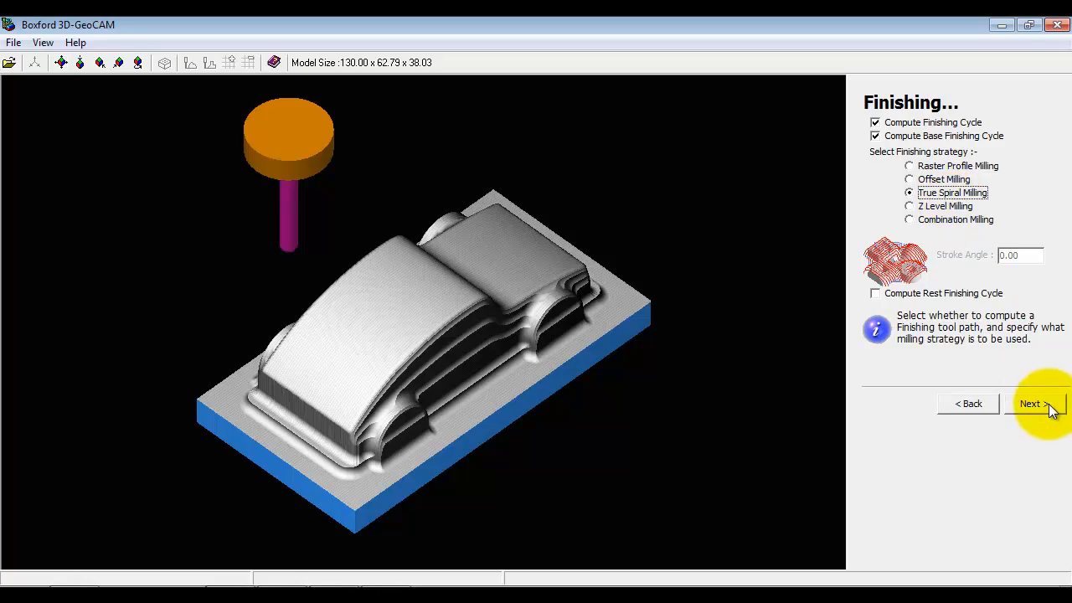
pyautogui.click(1036, 403)
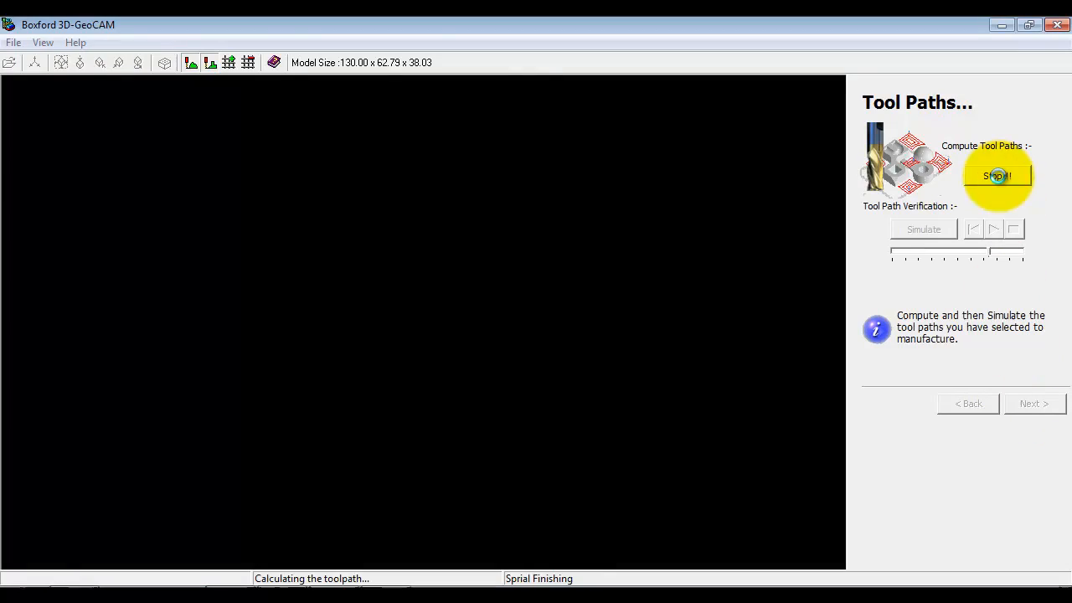
pyautogui.click(996, 175)
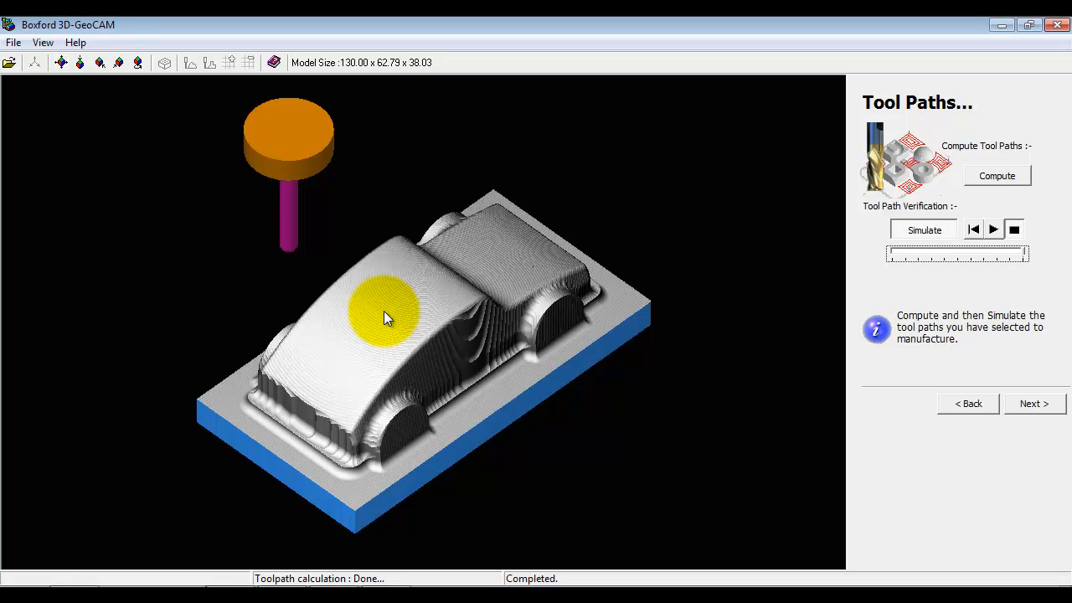
pyautogui.moveTo(414, 314)
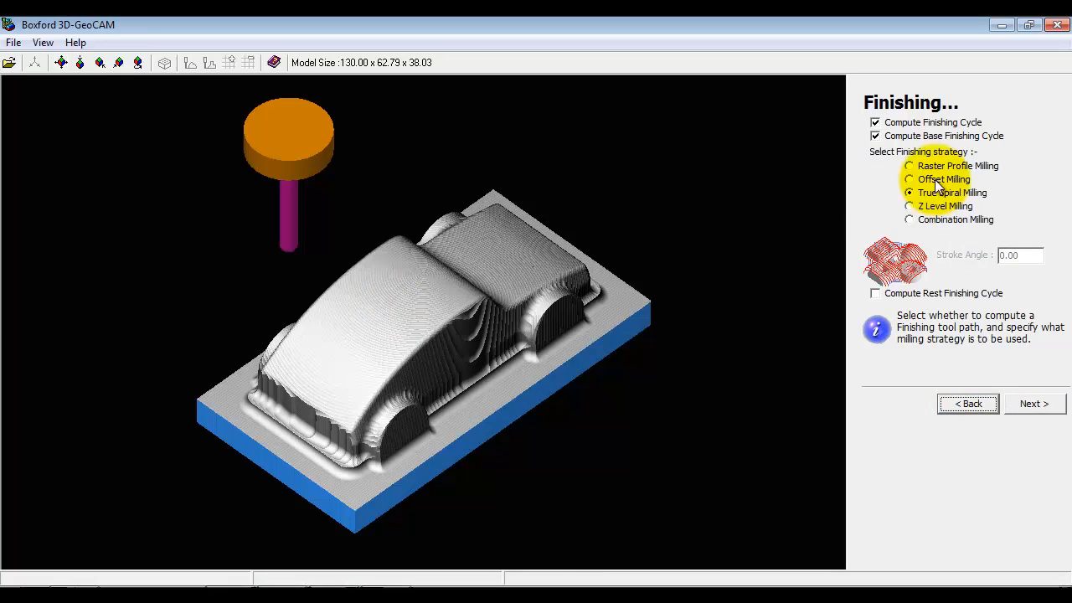
# - Use raster profile finishing with a 45° stroke angle, recompute, and play the simulation
pyautogui.click(909, 166)
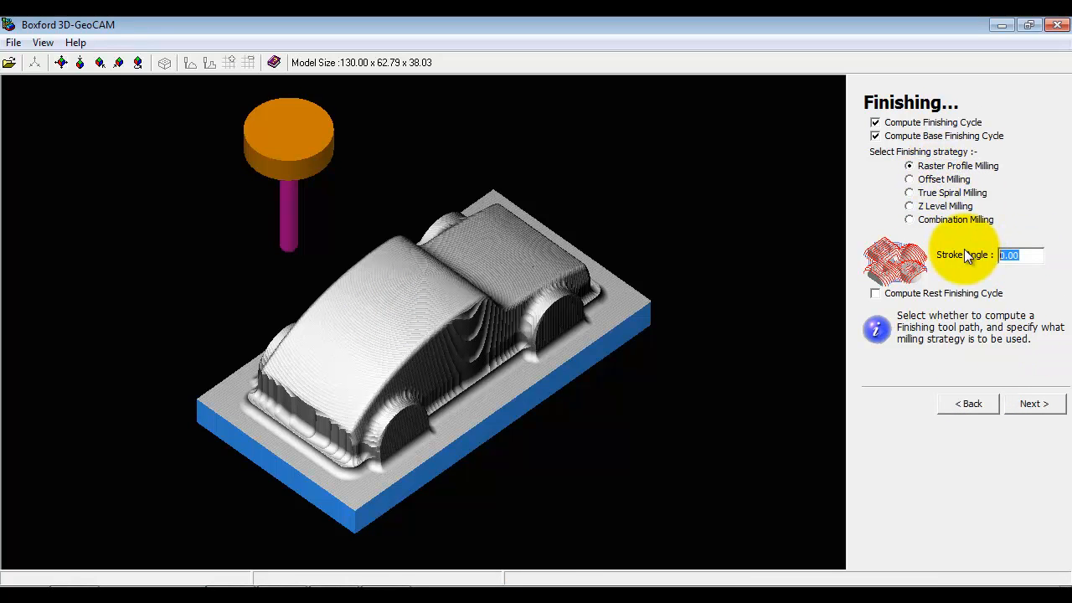
pyautogui.write('45')
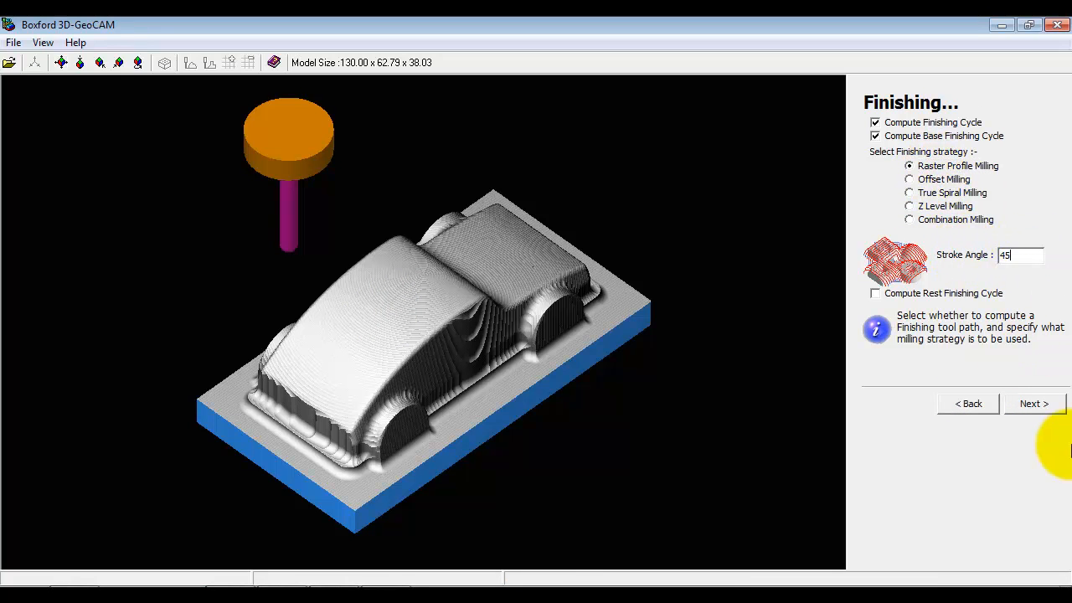
pyautogui.click(1033, 403)
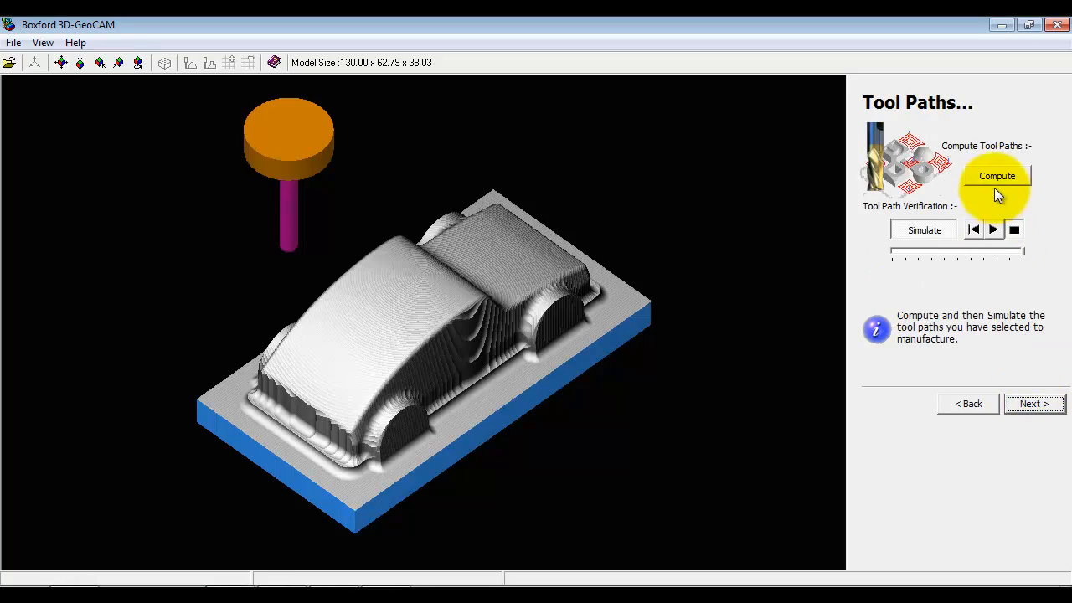
pyautogui.click(996, 175)
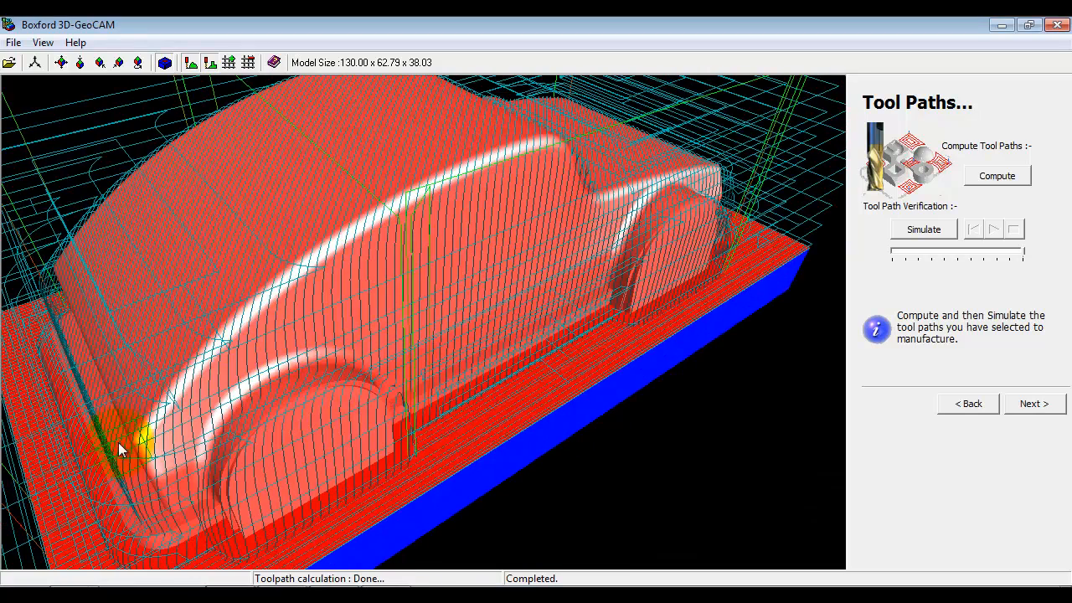
pyautogui.click(923, 228)
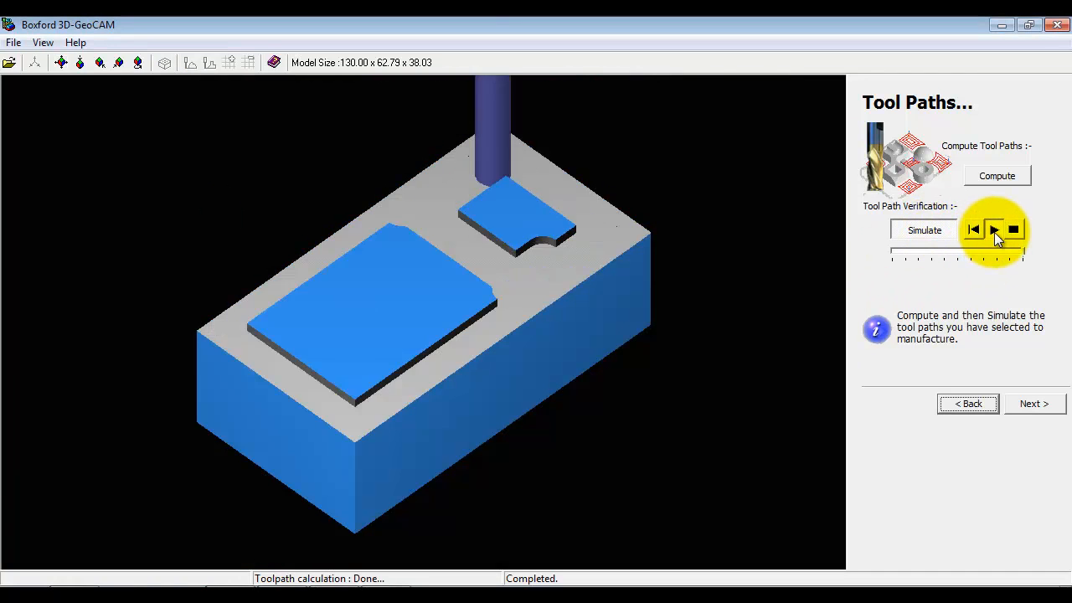
pyautogui.click(994, 230)
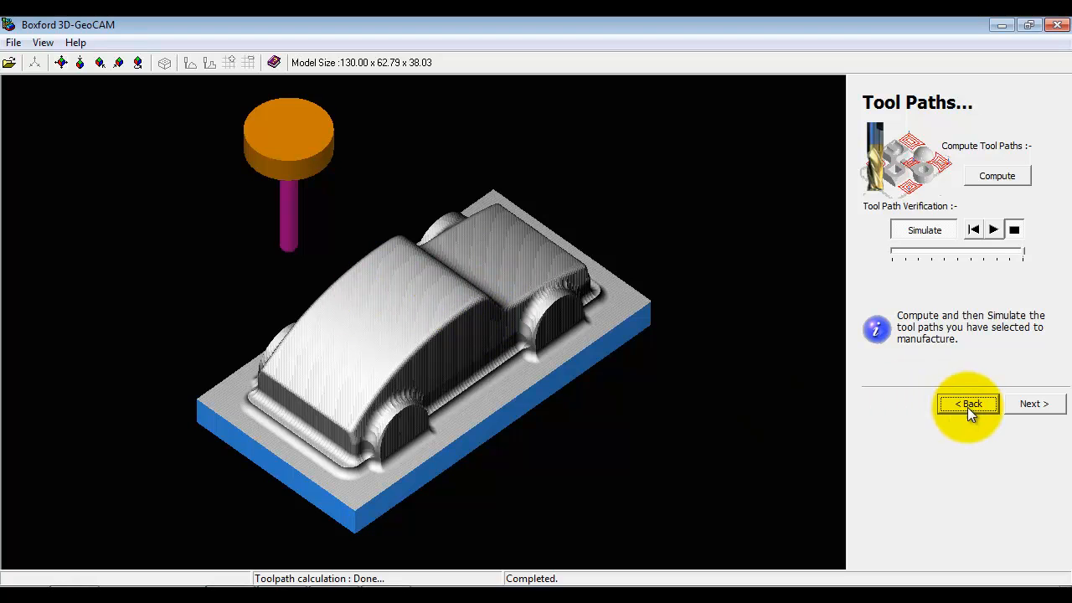
# - Enable Compute Rest Finishing Cycle on the finishing options and advance to computation
pyautogui.click(968, 403)
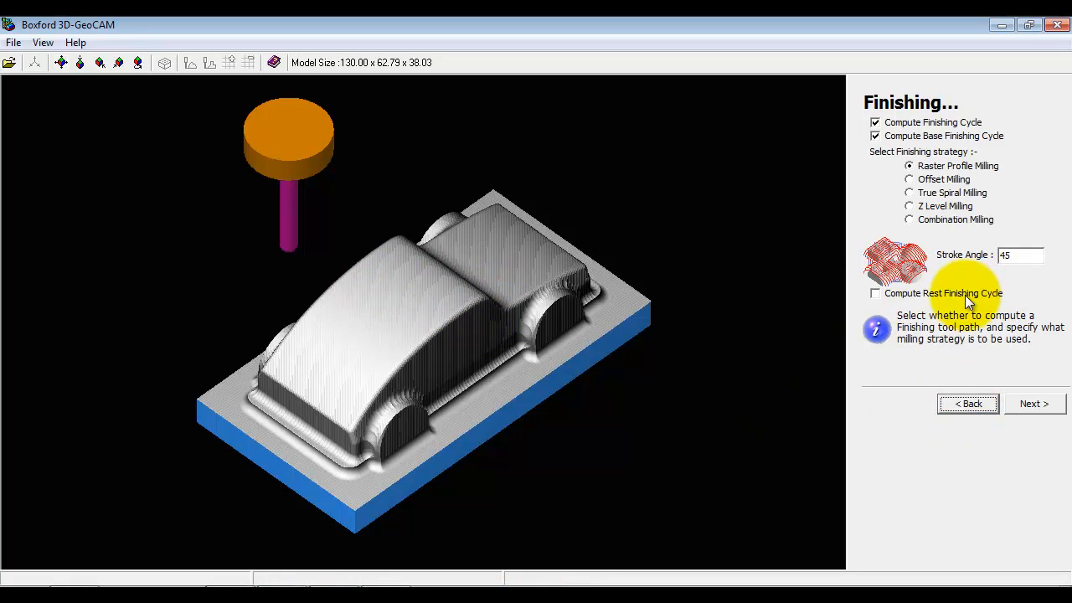
pyautogui.moveTo(947, 302)
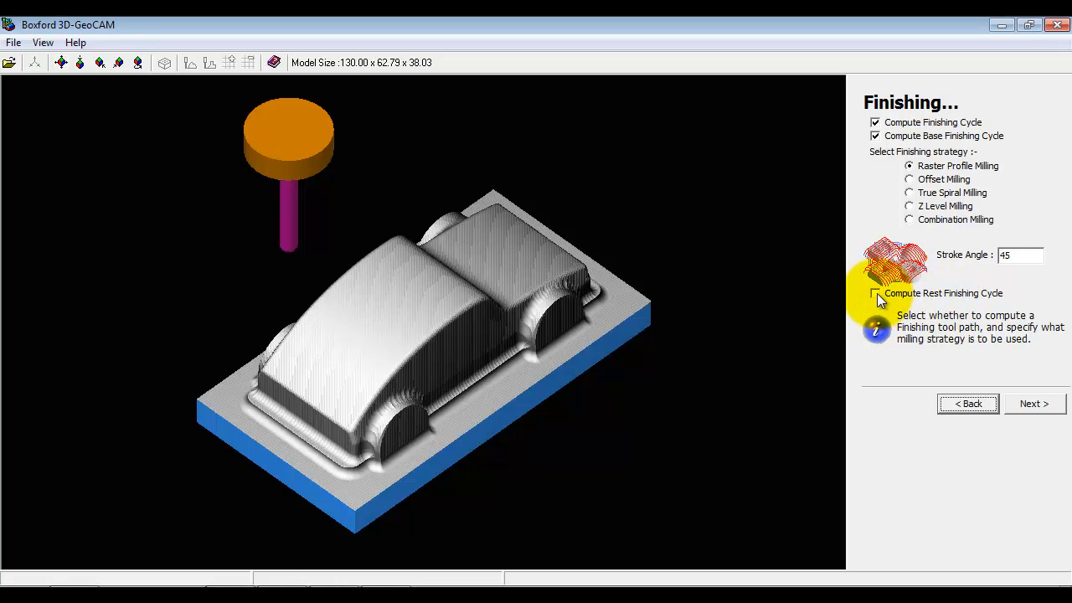
pyautogui.click(875, 293)
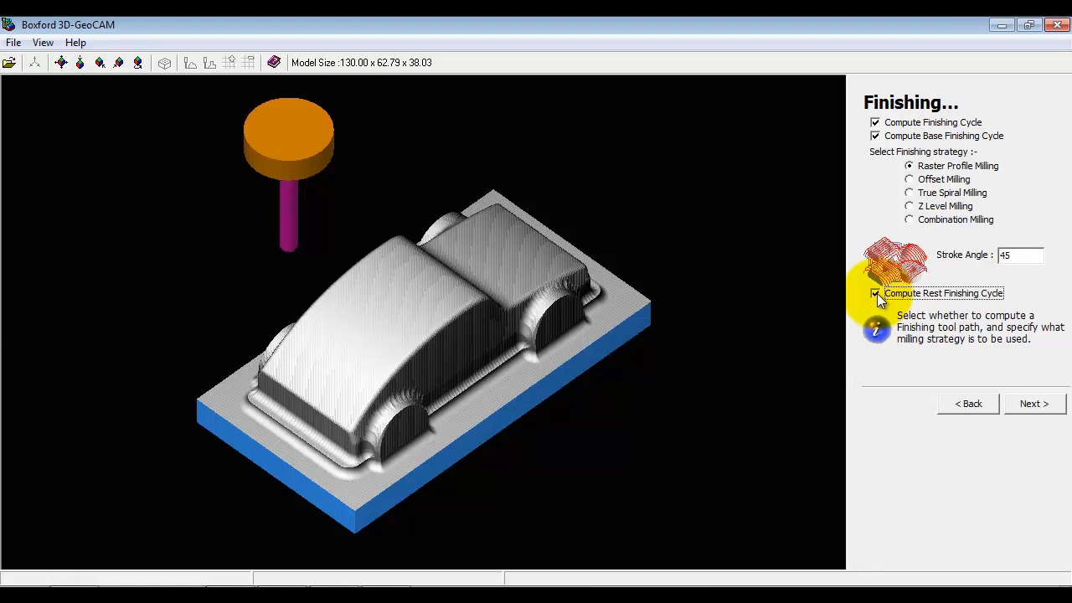
pyautogui.click(1035, 404)
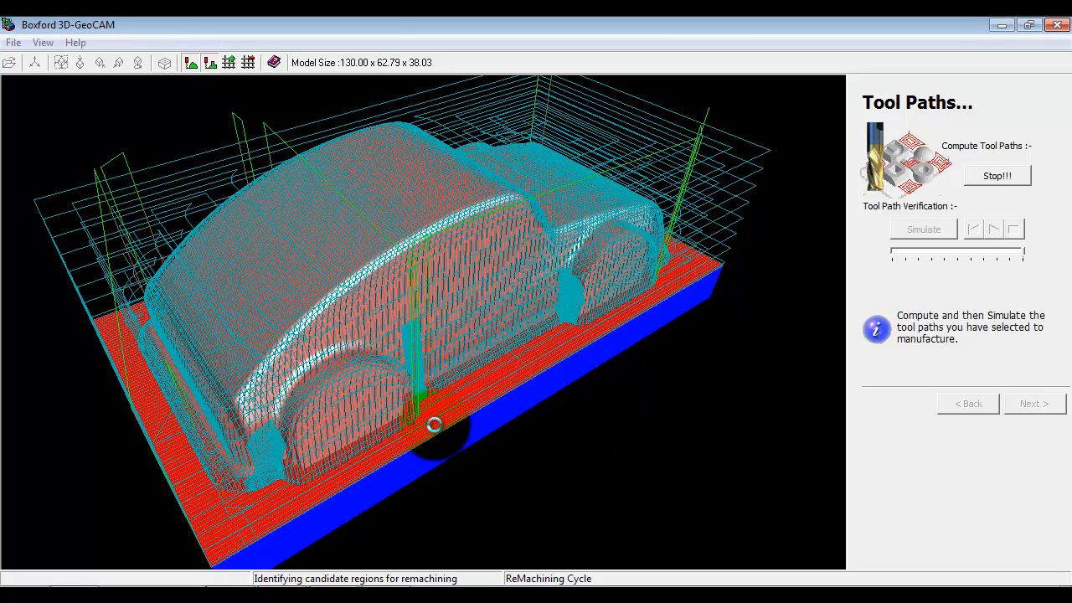
pyautogui.moveTo(342, 391)
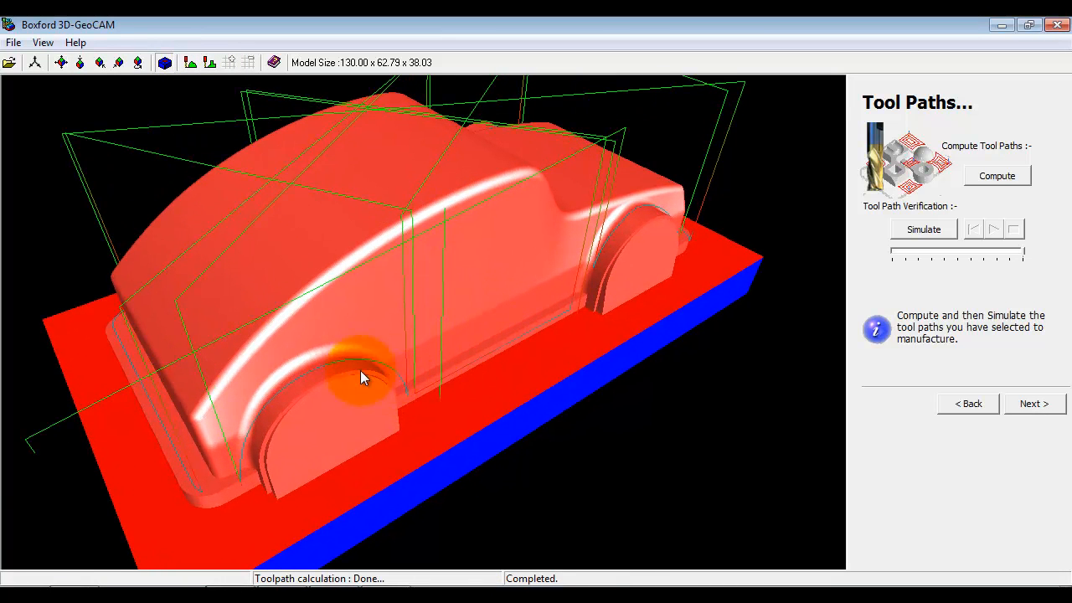
pyautogui.moveTo(682, 205)
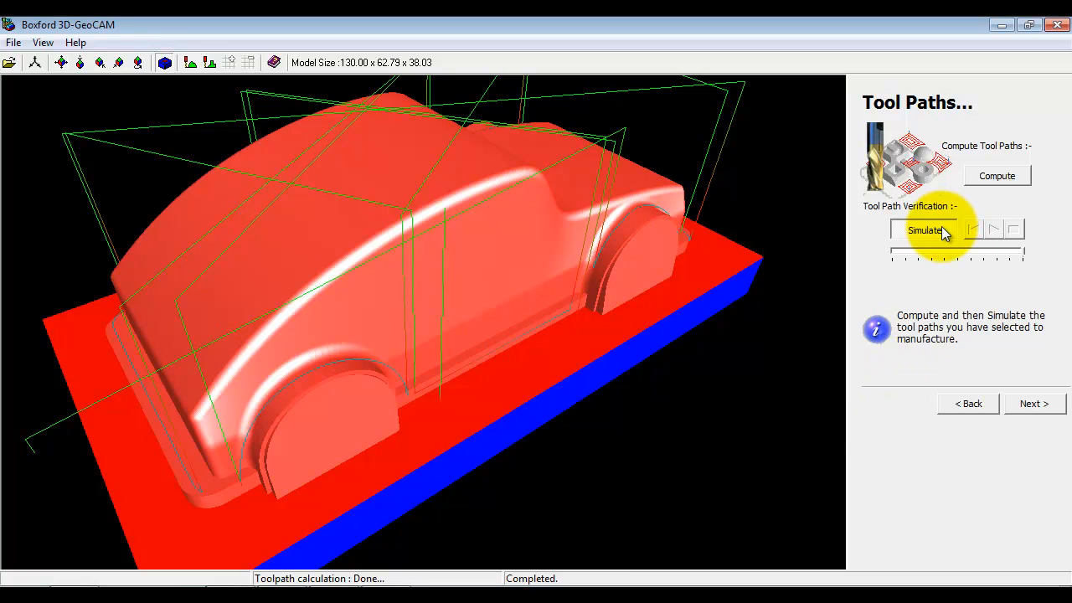
# - Simulate the rest-finishing tool paths at adjusted playback speed, then advance to Post Process
pyautogui.click(923, 229)
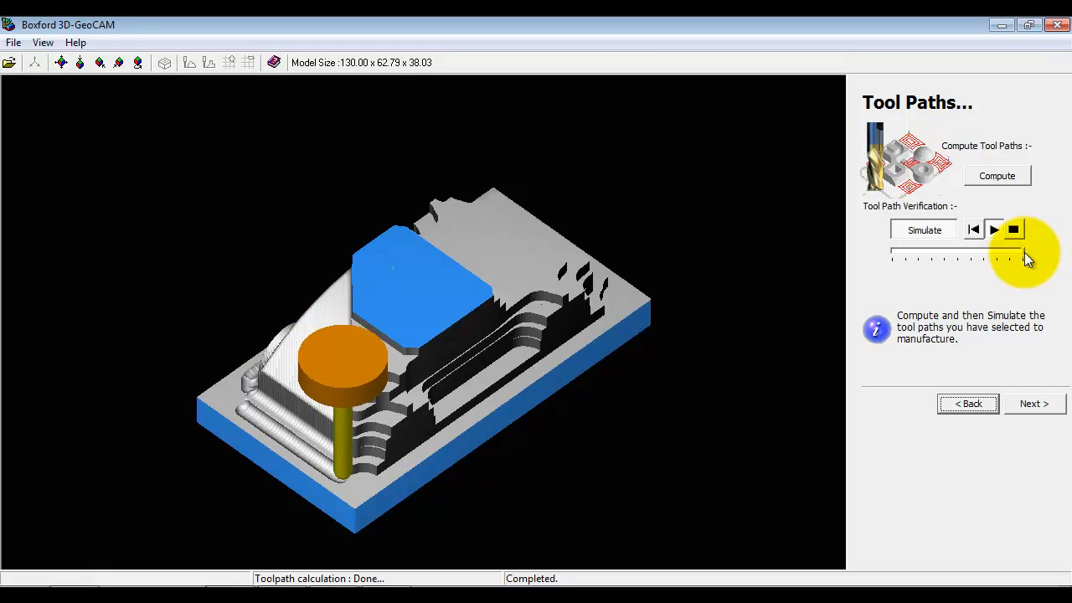
pyautogui.click(924, 230)
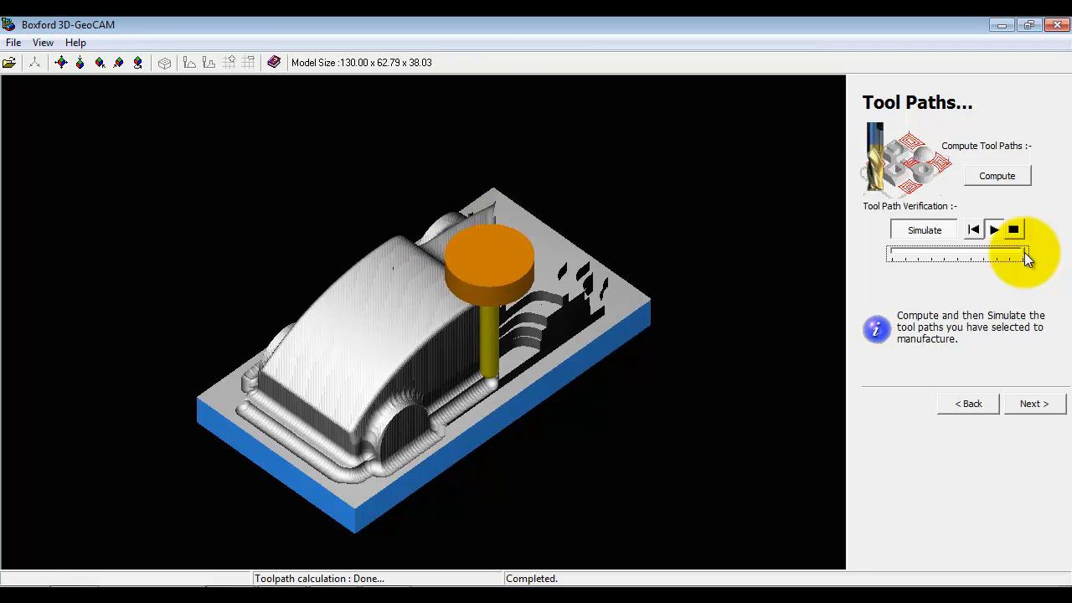
pyautogui.click(994, 230)
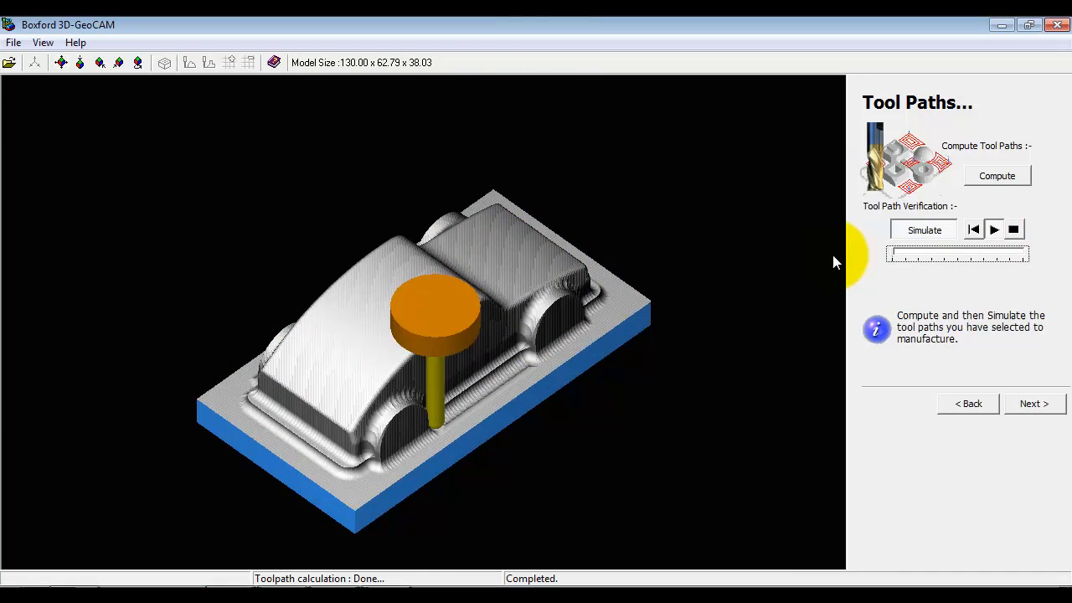
pyautogui.click(924, 229)
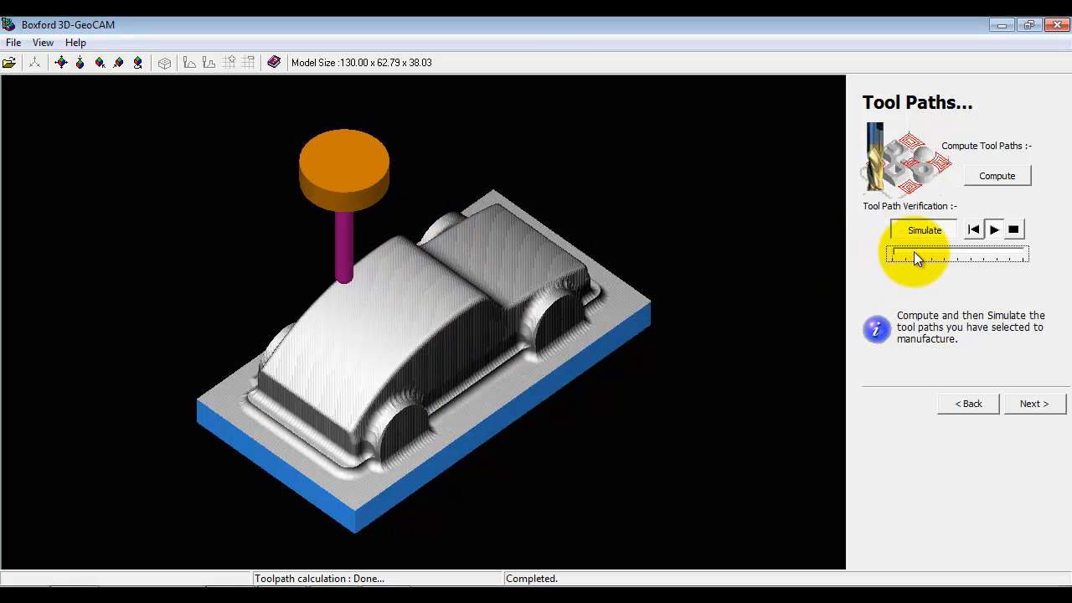
pyautogui.click(924, 230)
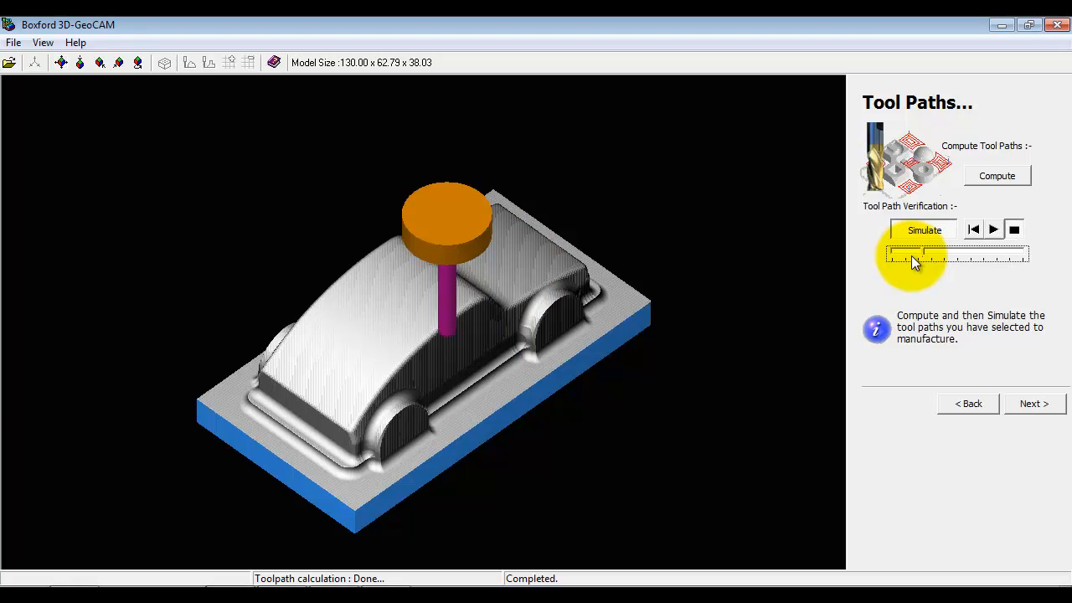
pyautogui.click(1034, 403)
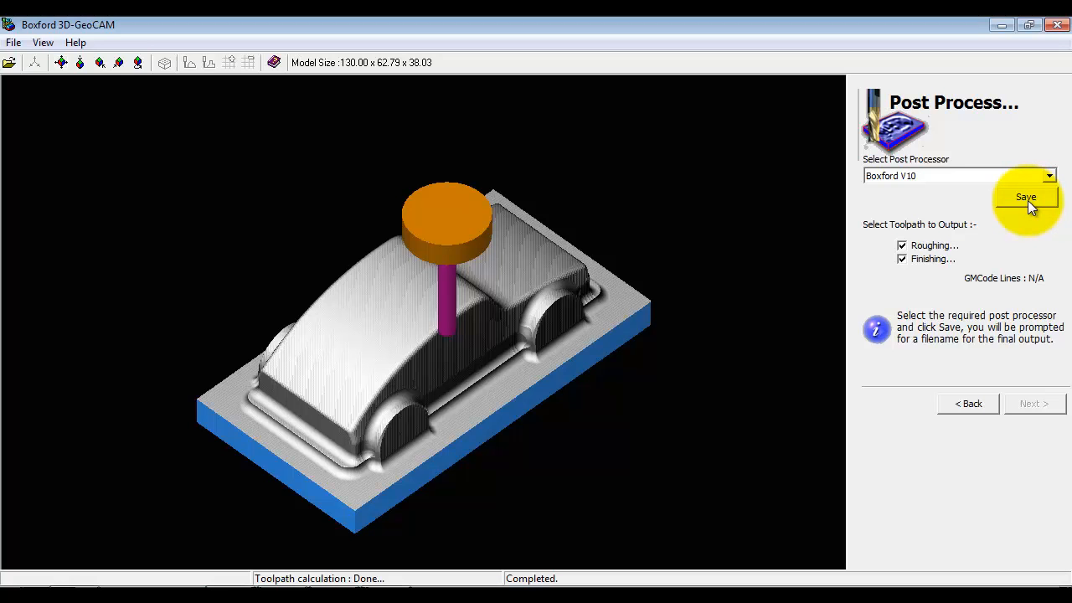
# - Save z_body_var_sec_sweep.gmm using the Boxford V10 post processor
pyautogui.click(1026, 196)
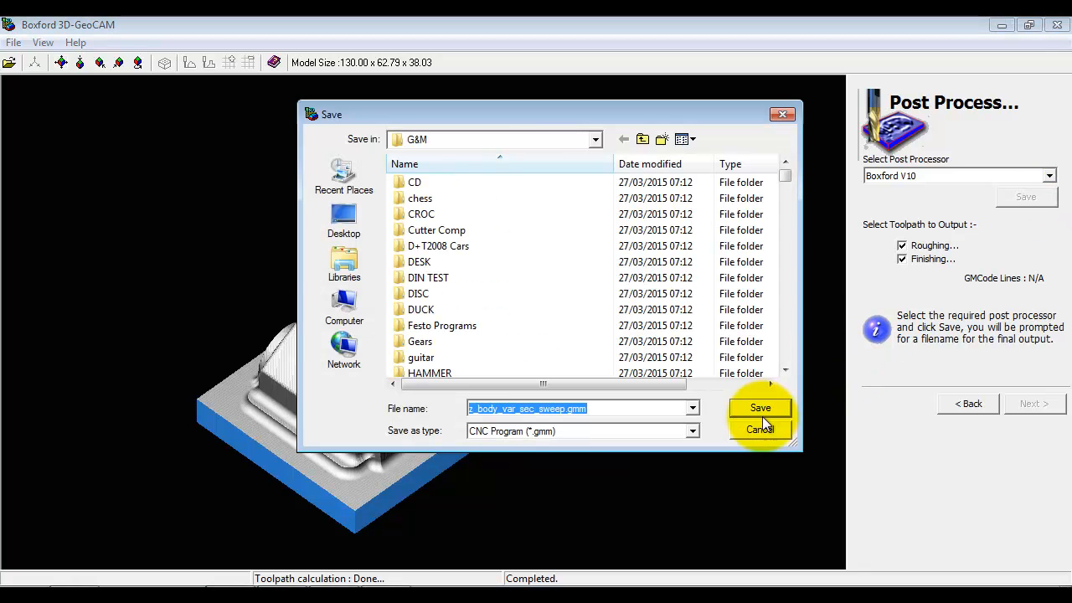
pyautogui.click(758, 408)
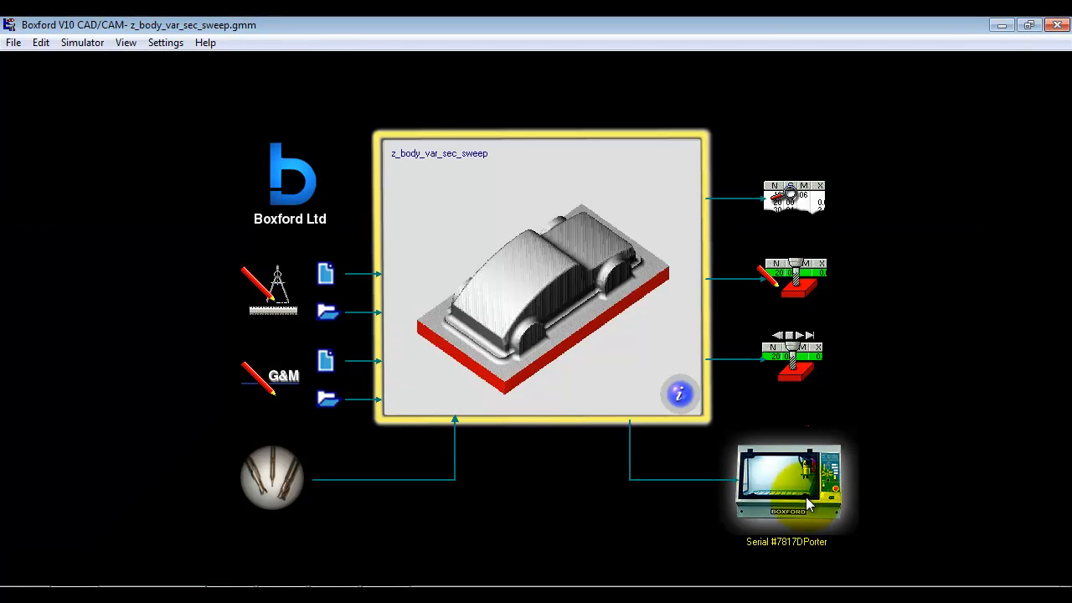
pyautogui.moveTo(820, 494)
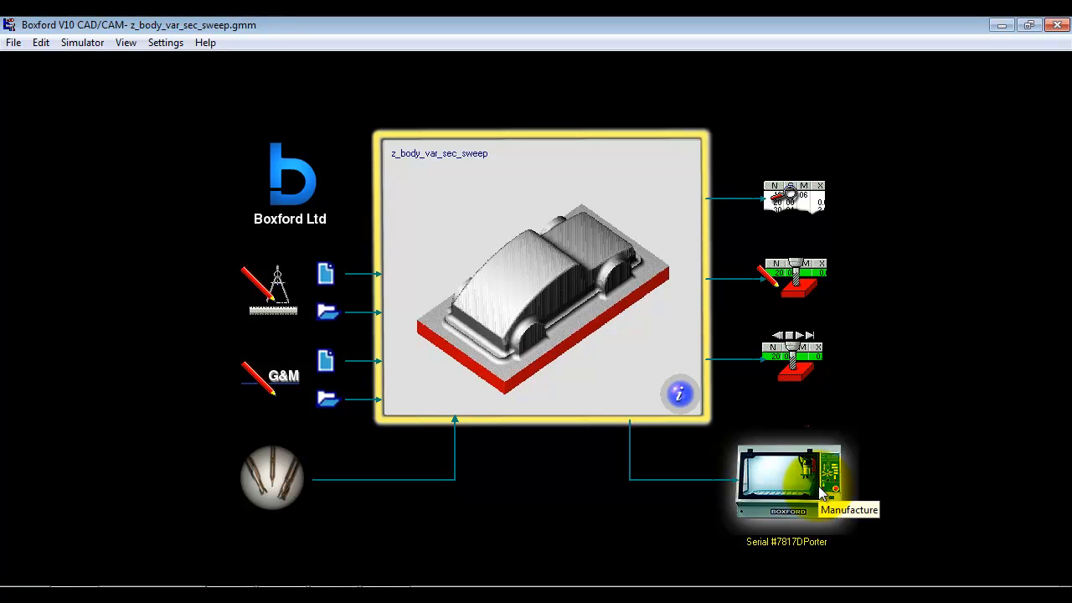
pyautogui.moveTo(515, 515)
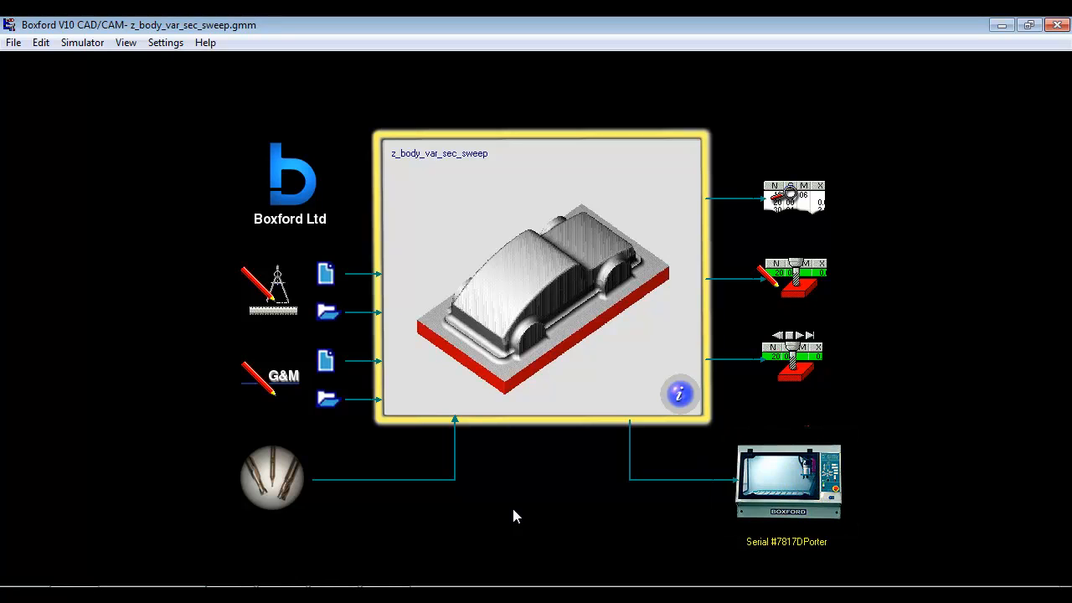
pyautogui.moveTo(511, 527)
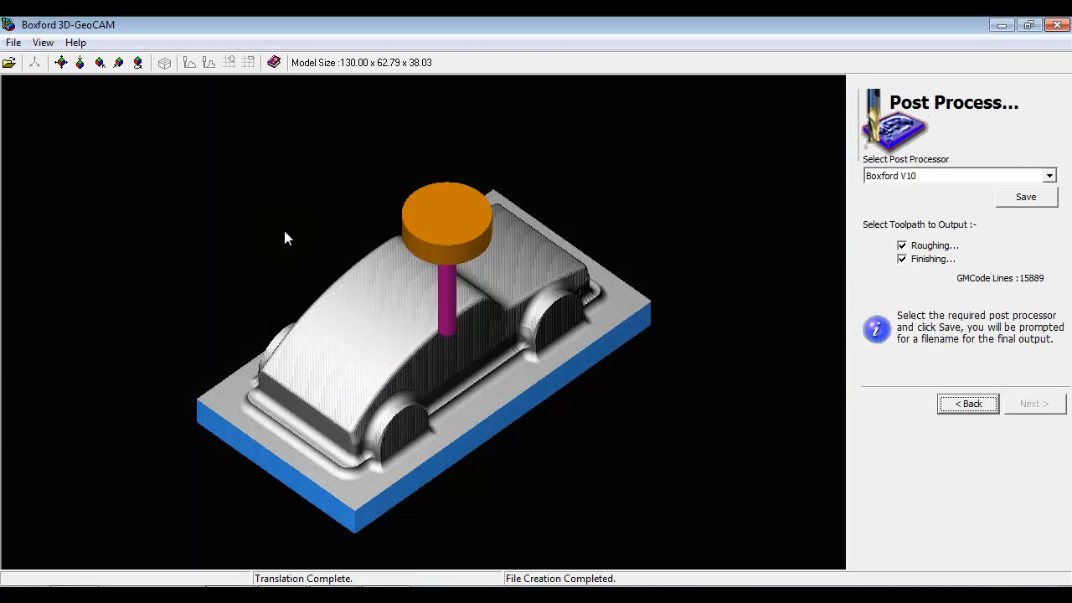
# - Return to the Finishing page and show Advanced Settings with 30° slant and 45° steep feed angles
pyautogui.click(968, 404)
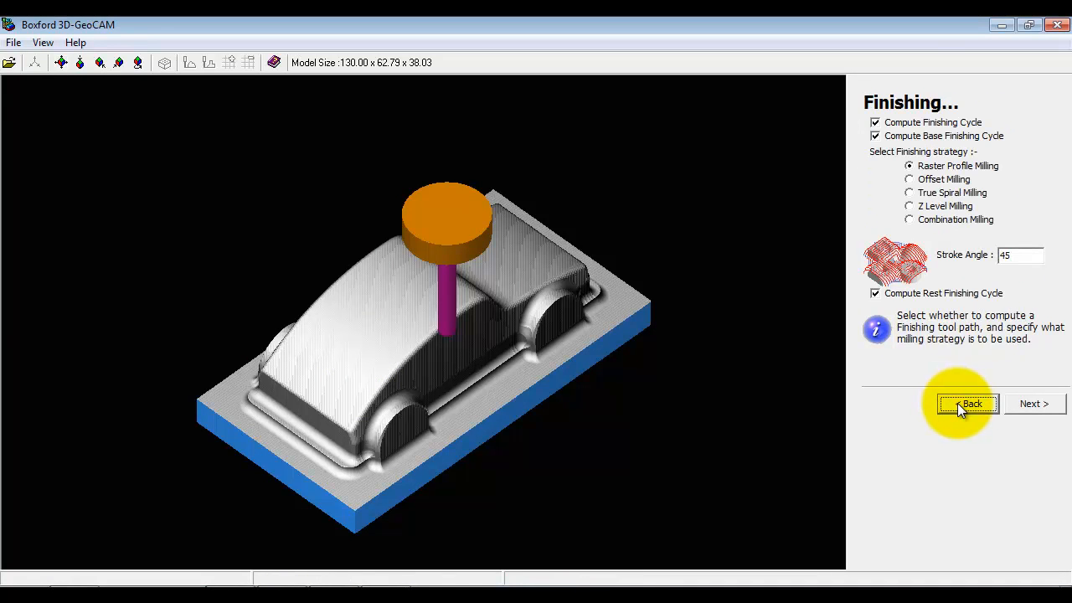
pyautogui.moveTo(62, 63)
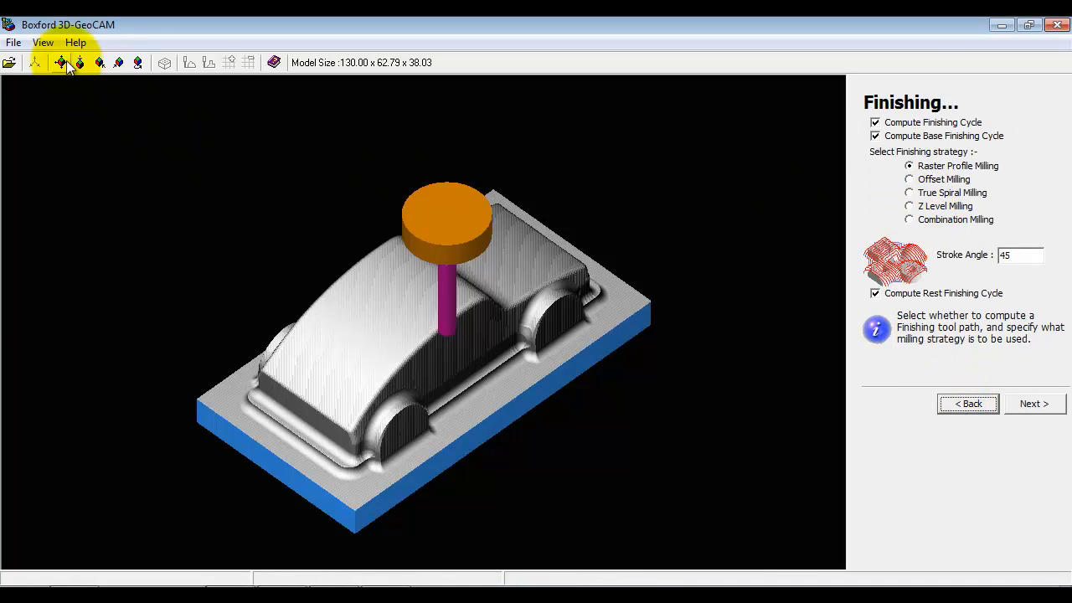
pyautogui.click(42, 42)
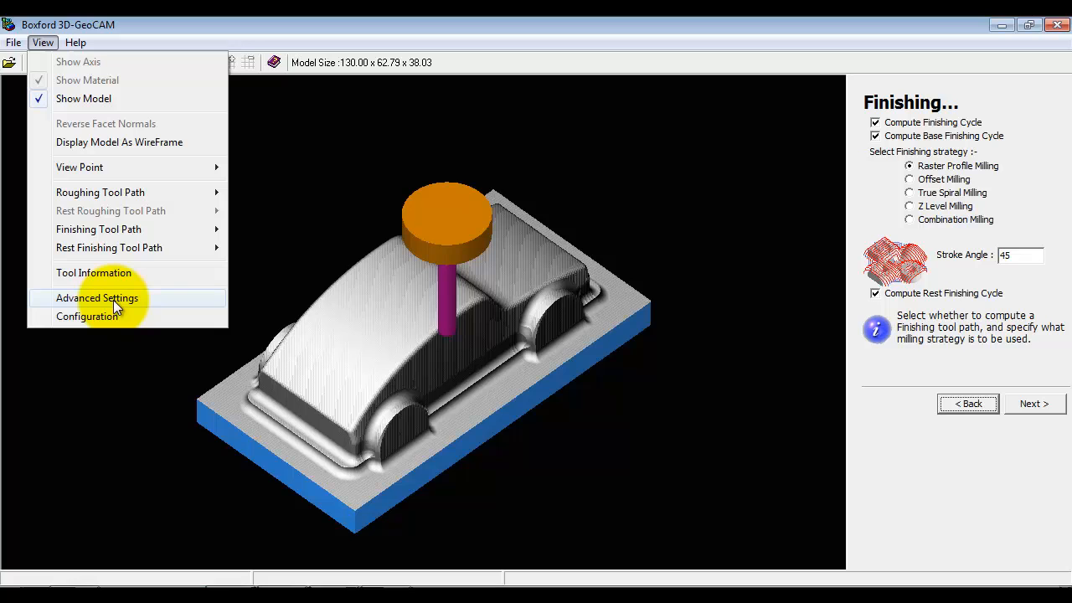
pyautogui.click(97, 297)
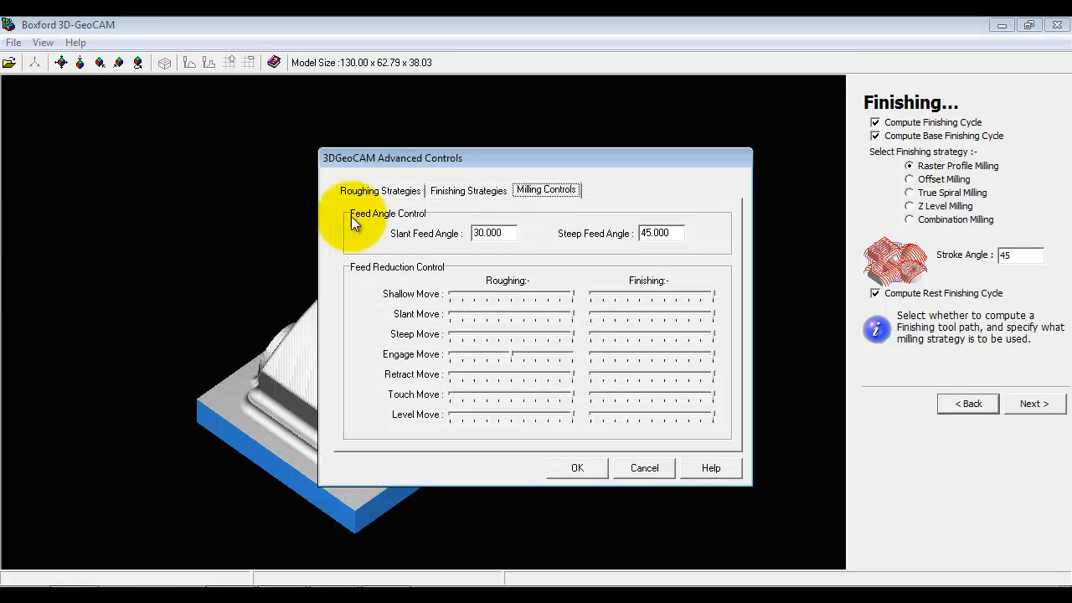
# - On Finishing Strategies, keep down-cut climb milling and choose True Spiral Milling
pyautogui.click(468, 191)
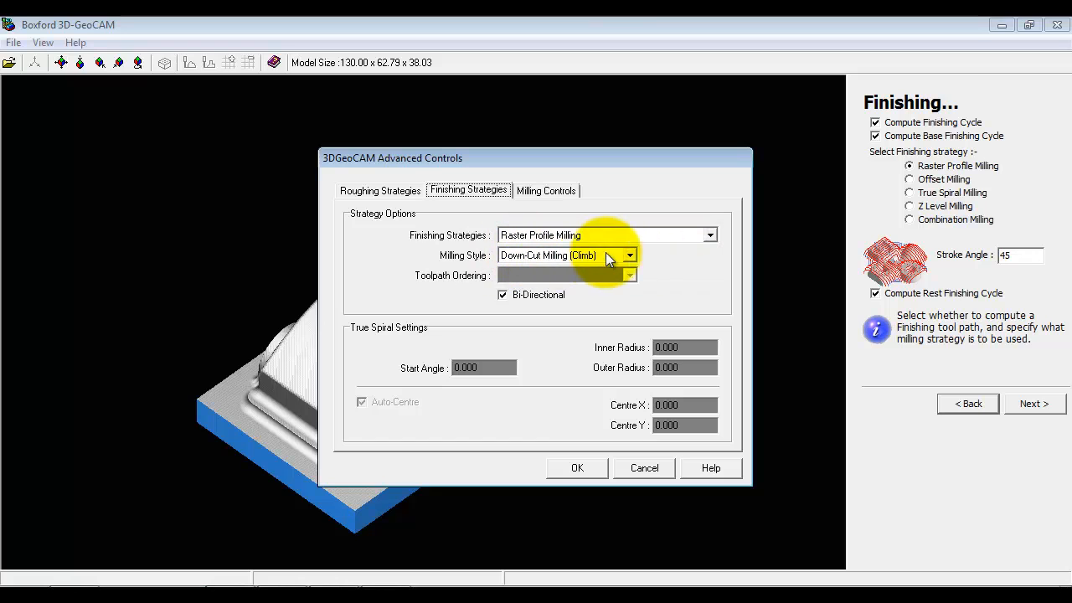
pyautogui.click(629, 255)
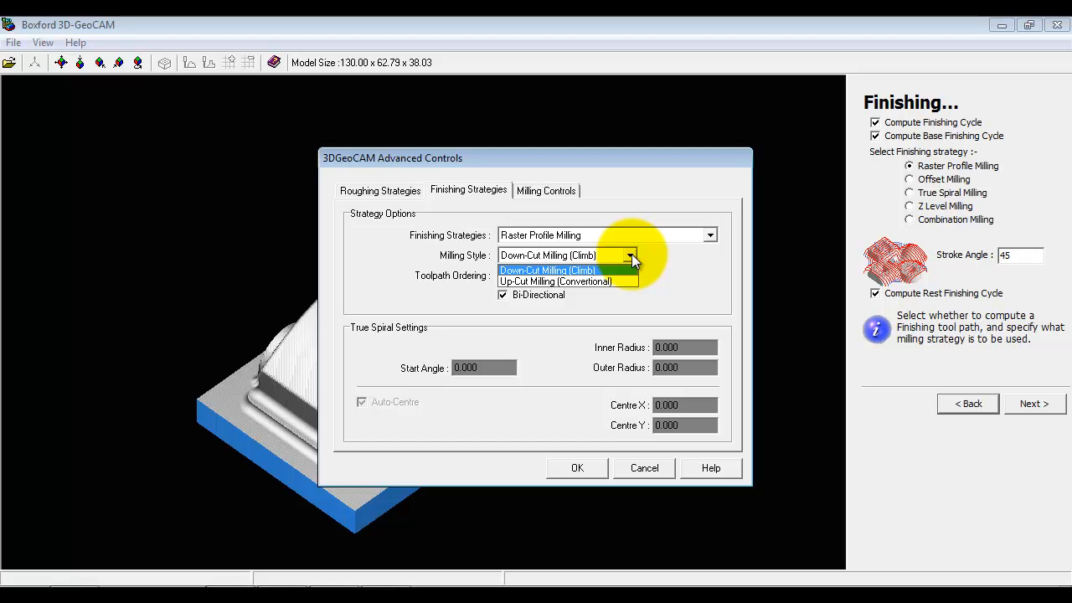
pyautogui.click(548, 270)
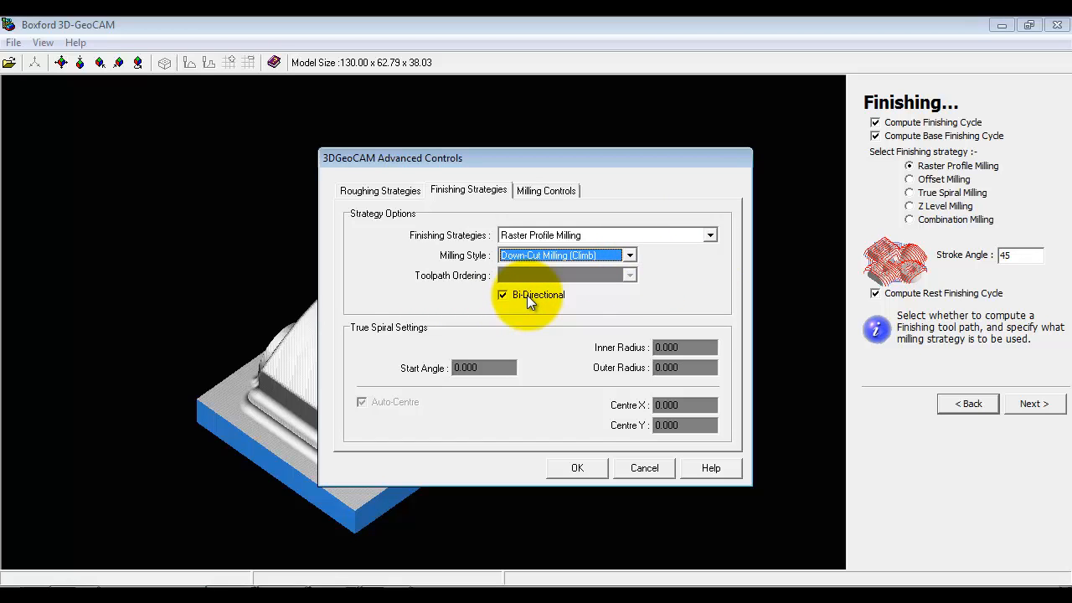
pyautogui.click(709, 235)
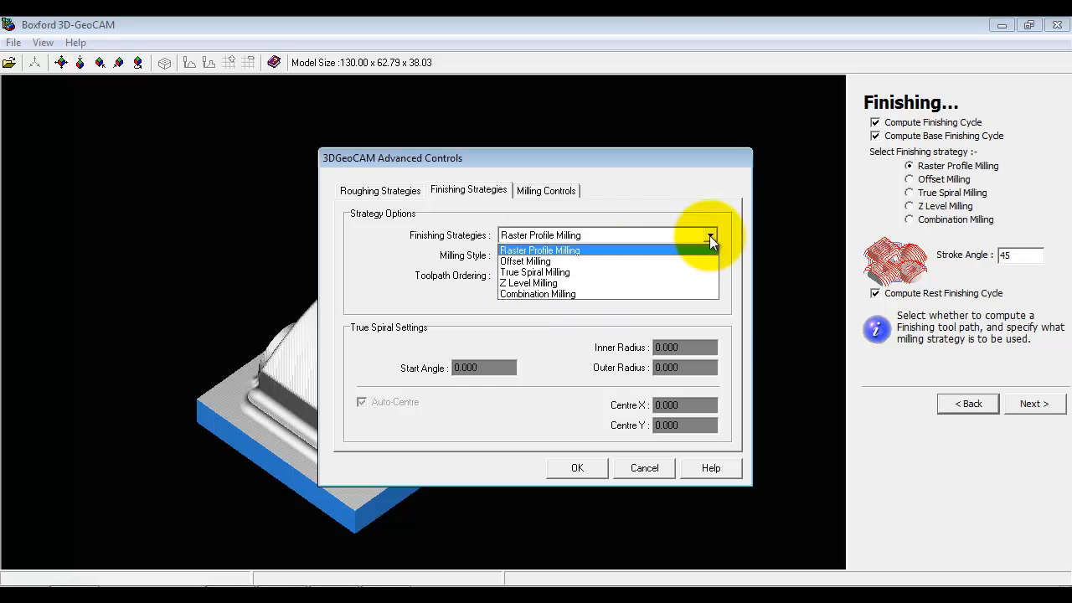
pyautogui.click(534, 272)
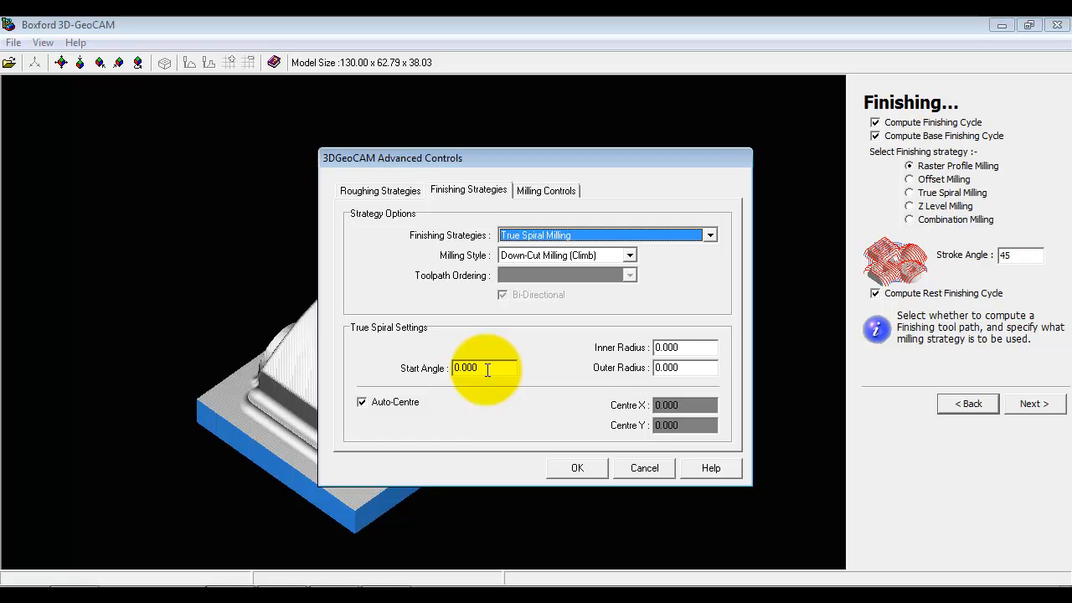
pyautogui.moveTo(701, 365)
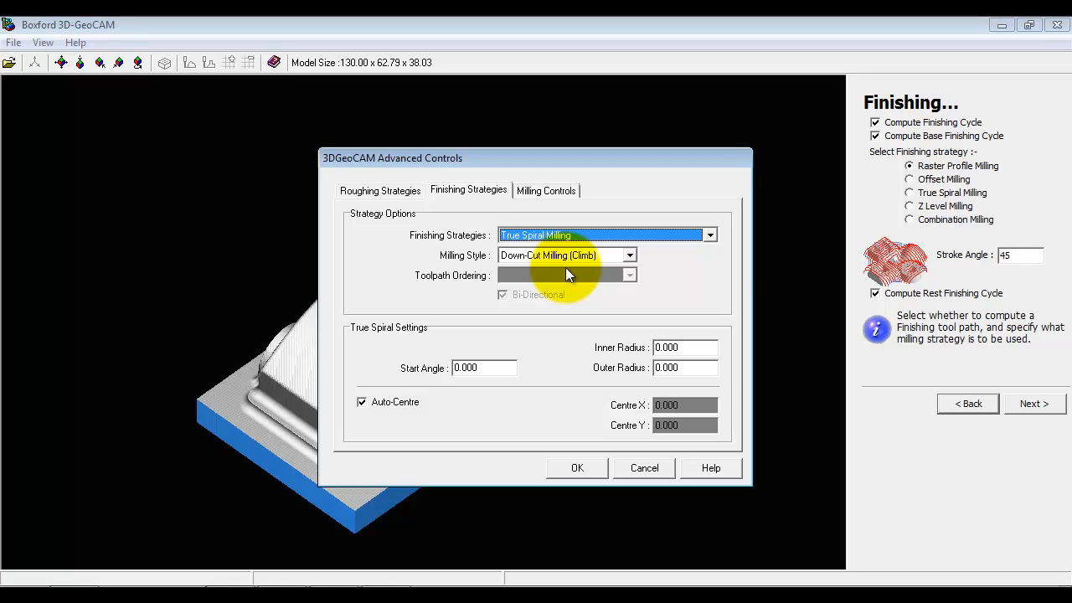
pyautogui.moveTo(404, 201)
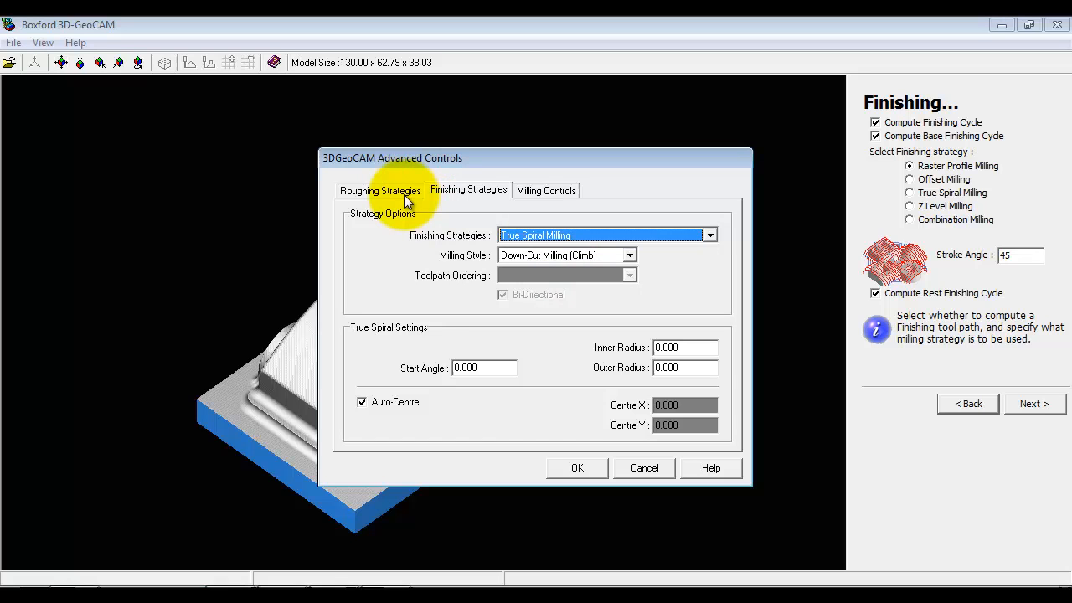
pyautogui.moveTo(481, 293)
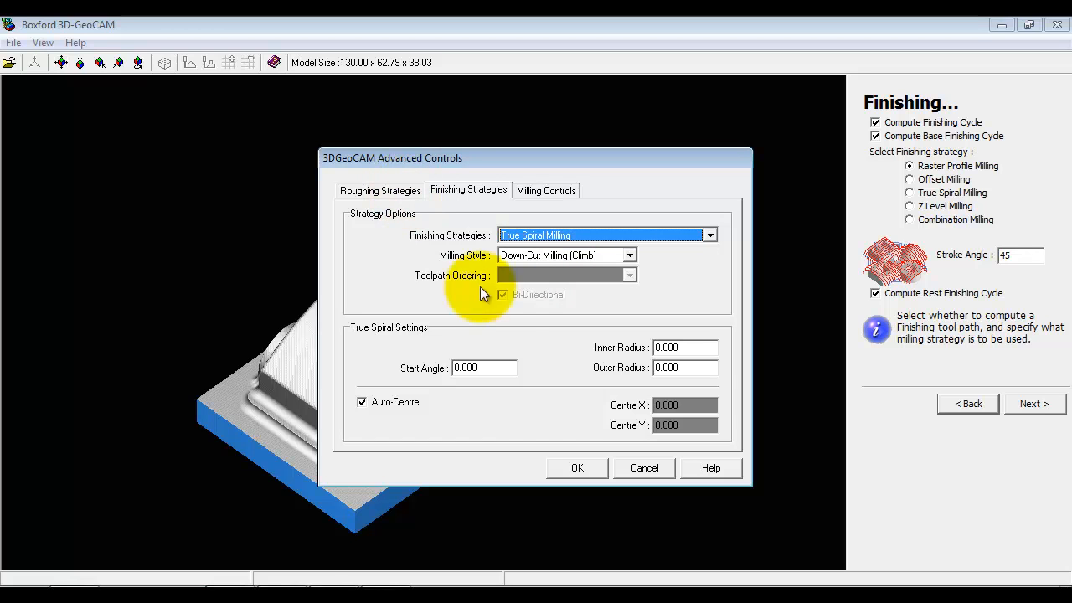